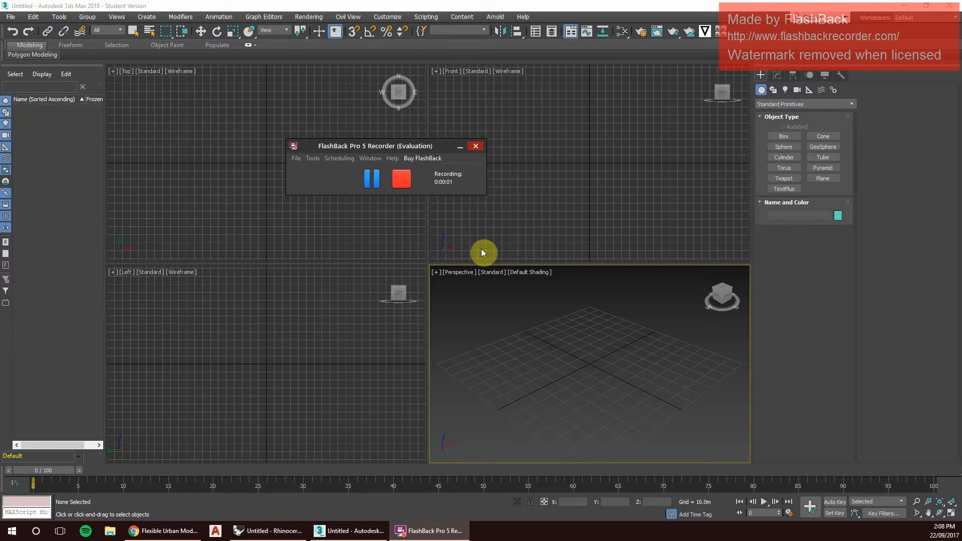
pyautogui.moveTo(674, 224)
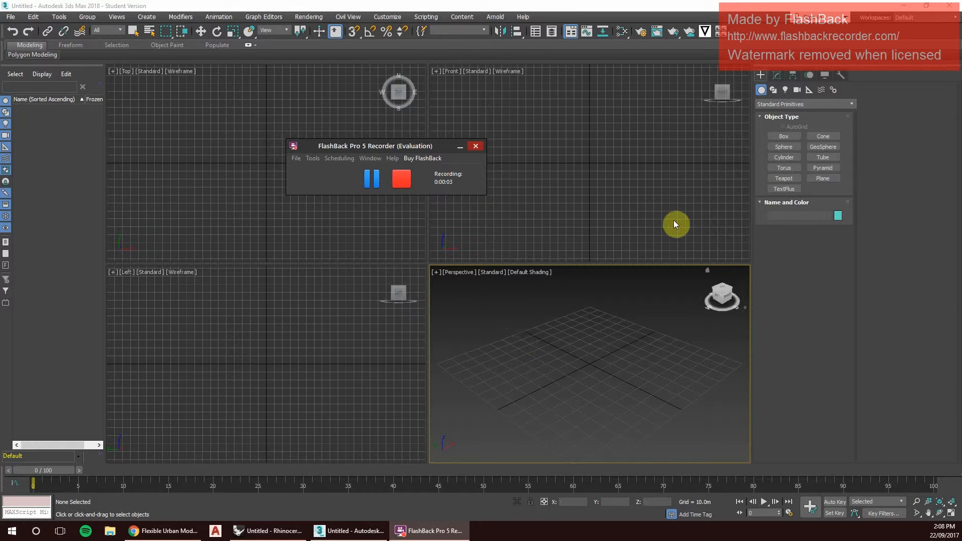
pyautogui.moveTo(285, 188)
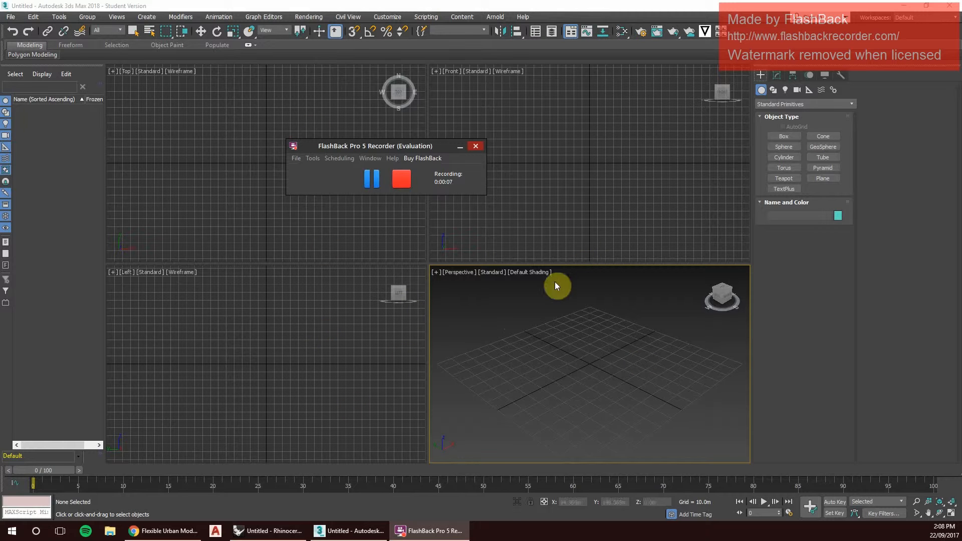
pyautogui.moveTo(475, 281)
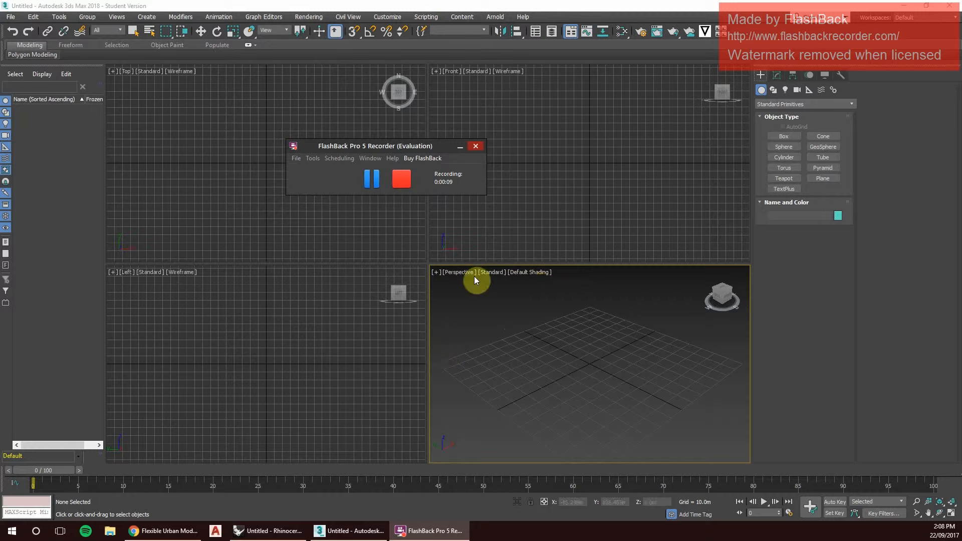
pyautogui.moveTo(398, 437)
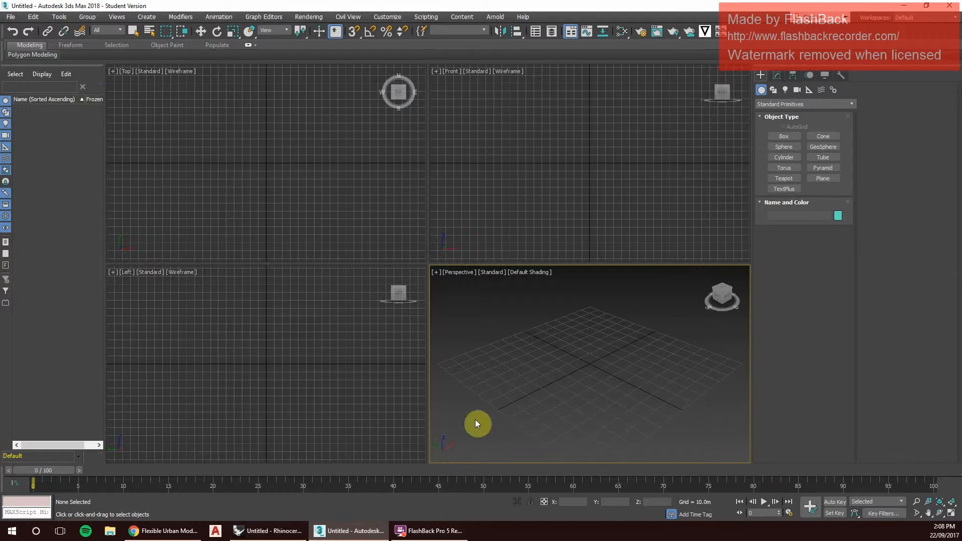
pyautogui.moveTo(464, 258)
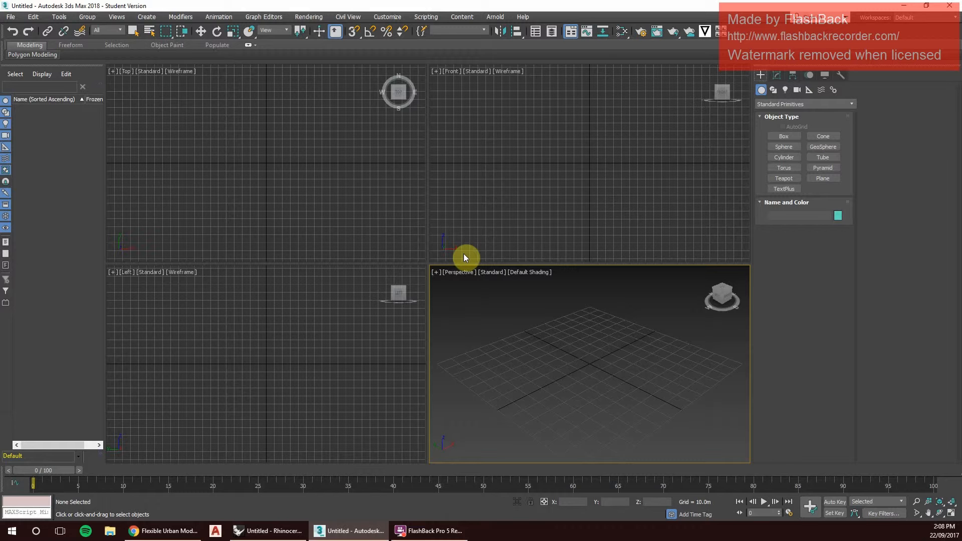
pyautogui.moveTo(365, 474)
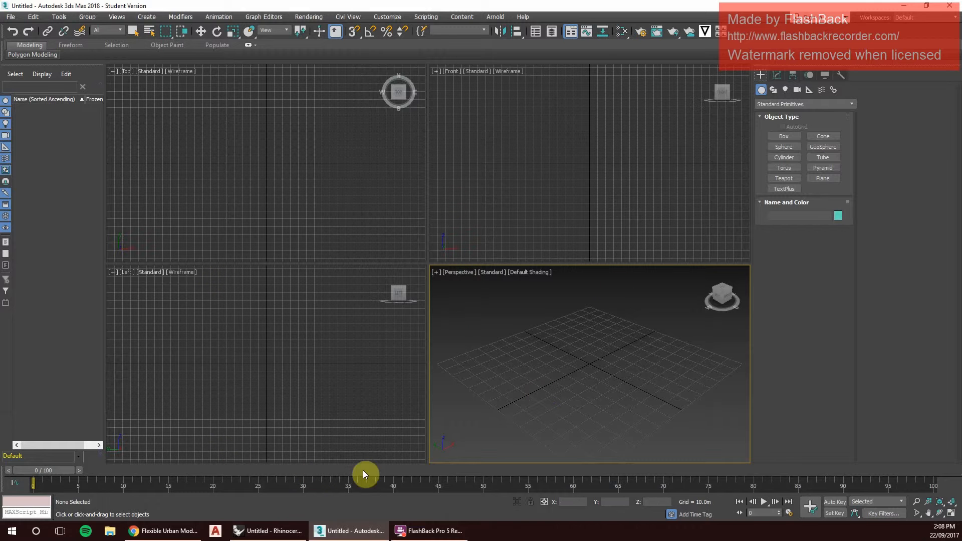
pyautogui.moveTo(294, 383)
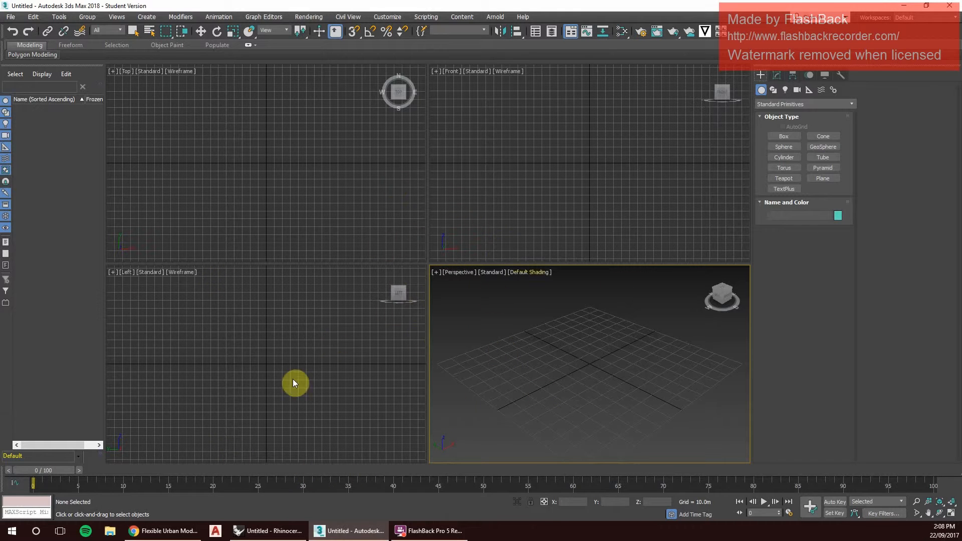
pyautogui.moveTo(621, 326)
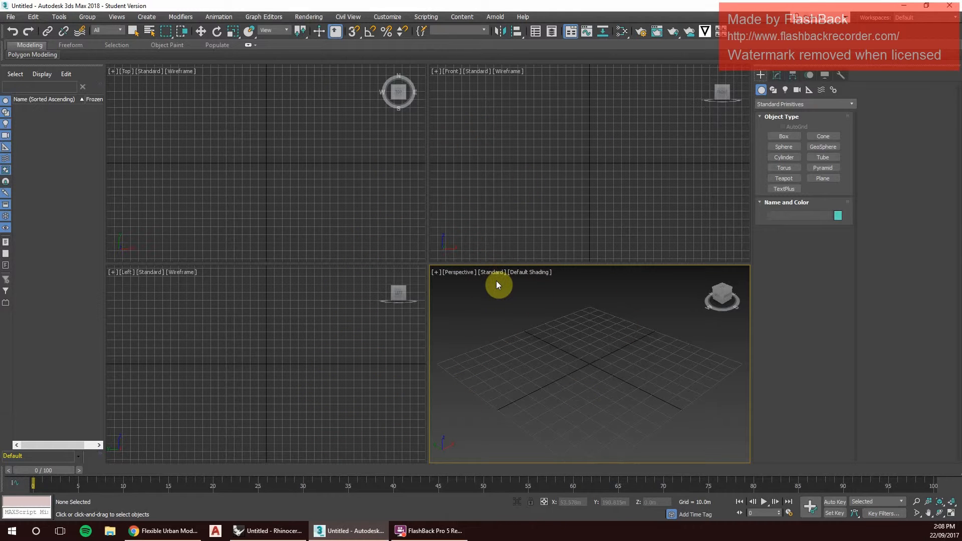
pyautogui.moveTo(468, 320)
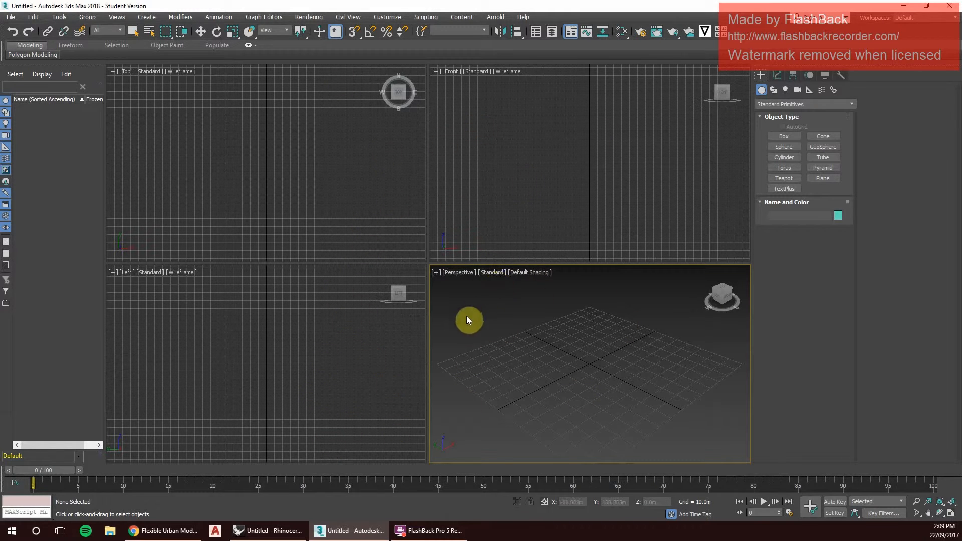
pyautogui.moveTo(327, 354)
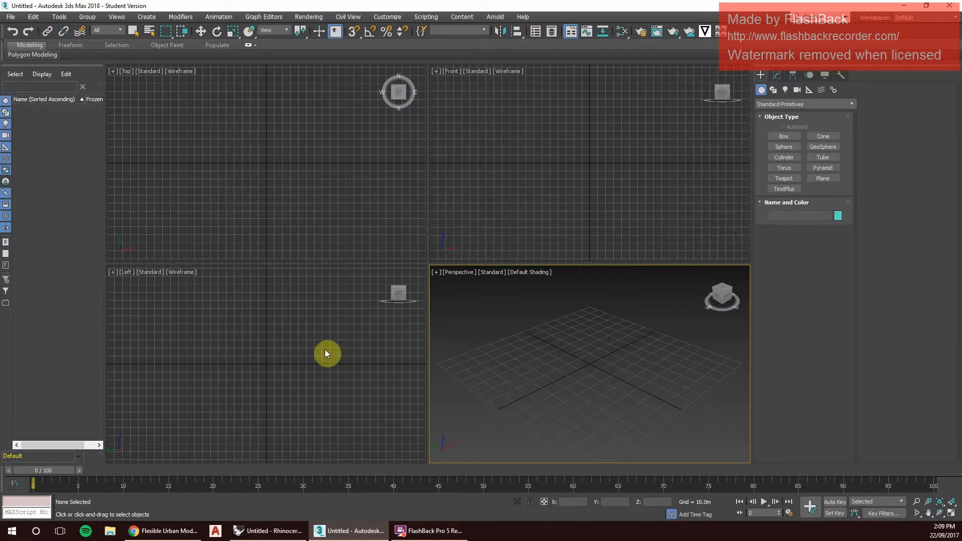
# Glance at the Rhino and Grasshopper windows, then return to the empty 3ds Max scene.
pyautogui.click(267, 531)
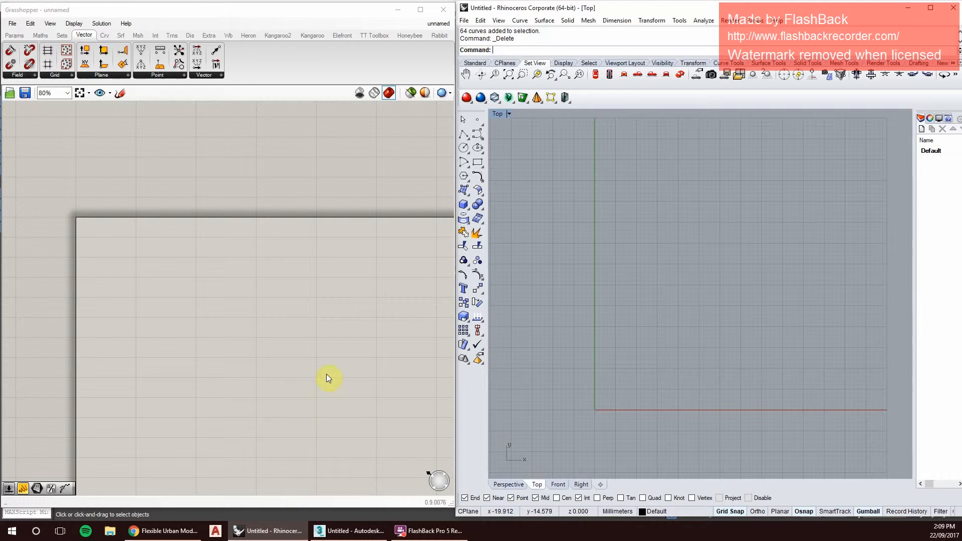
pyautogui.moveTo(163, 284)
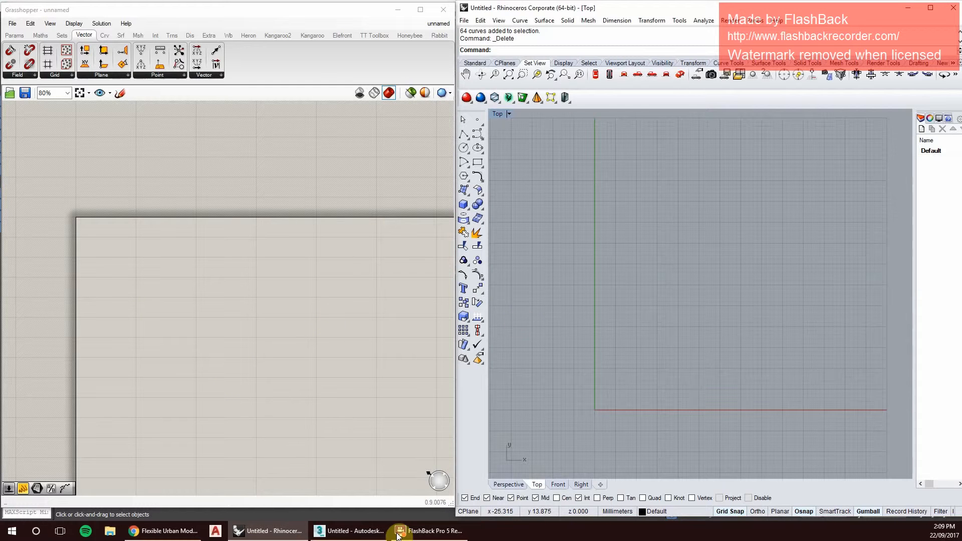
pyautogui.click(349, 532)
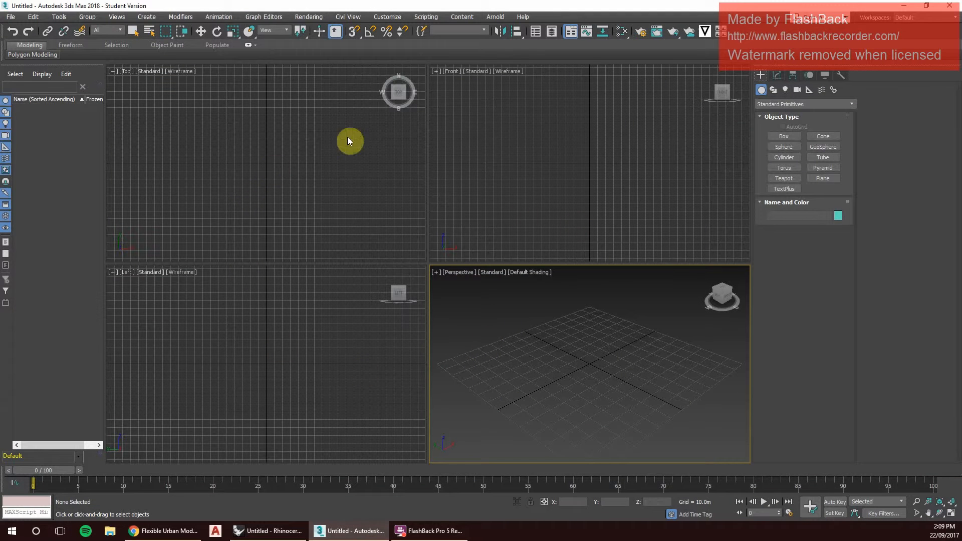
pyautogui.moveTo(412, 333)
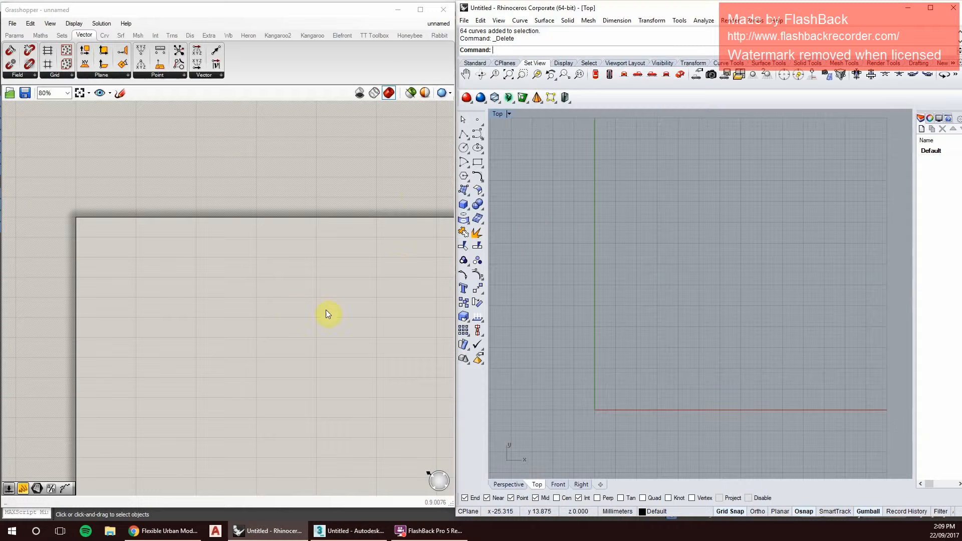
pyautogui.moveTo(423, 317)
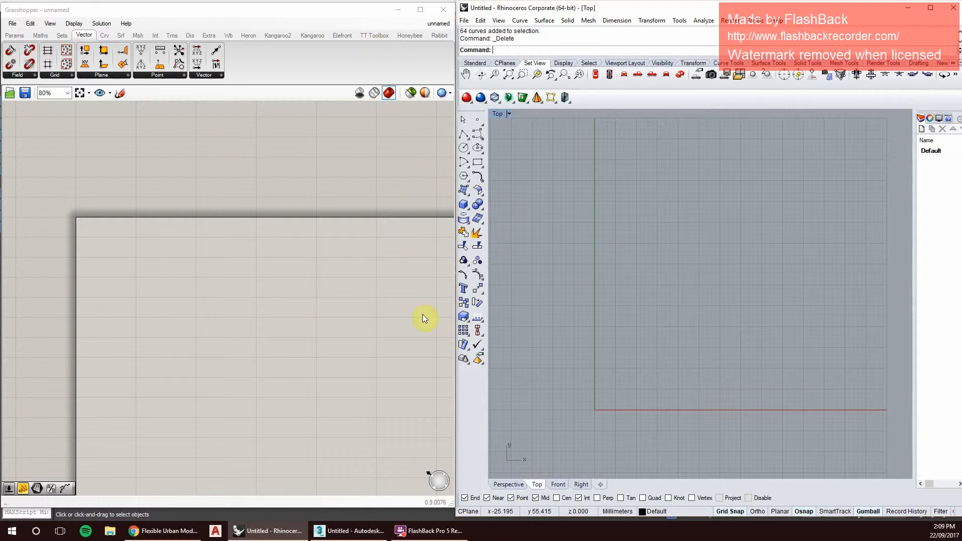
pyautogui.moveTo(326, 287)
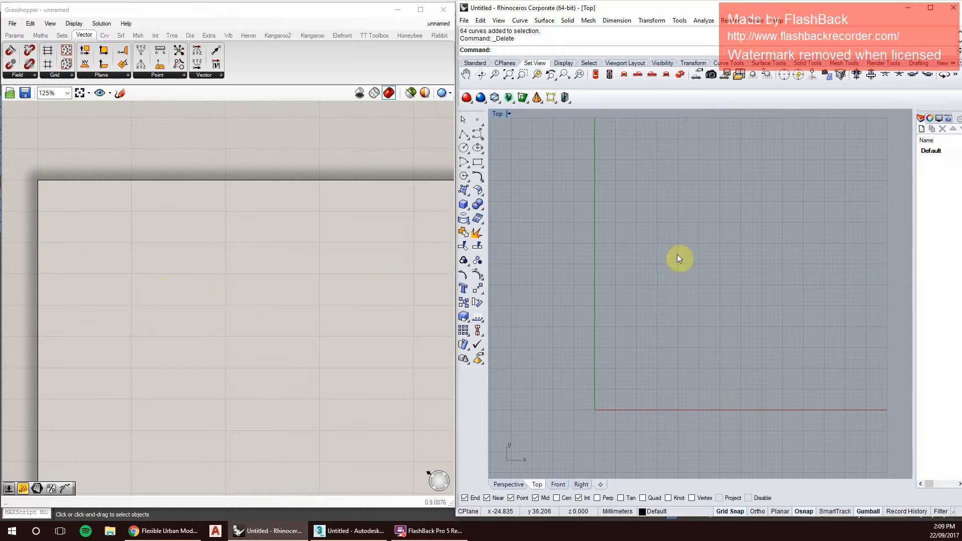
pyautogui.moveTo(293, 312)
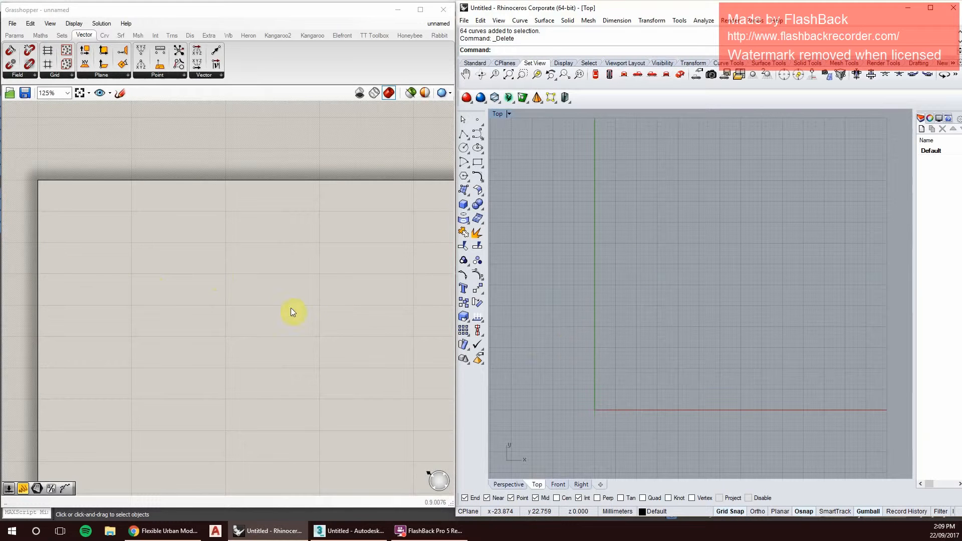
# Add a Rectangle component and a Surface parameter to the Grasshopper canvas.
pyautogui.doubleClick(206, 240)
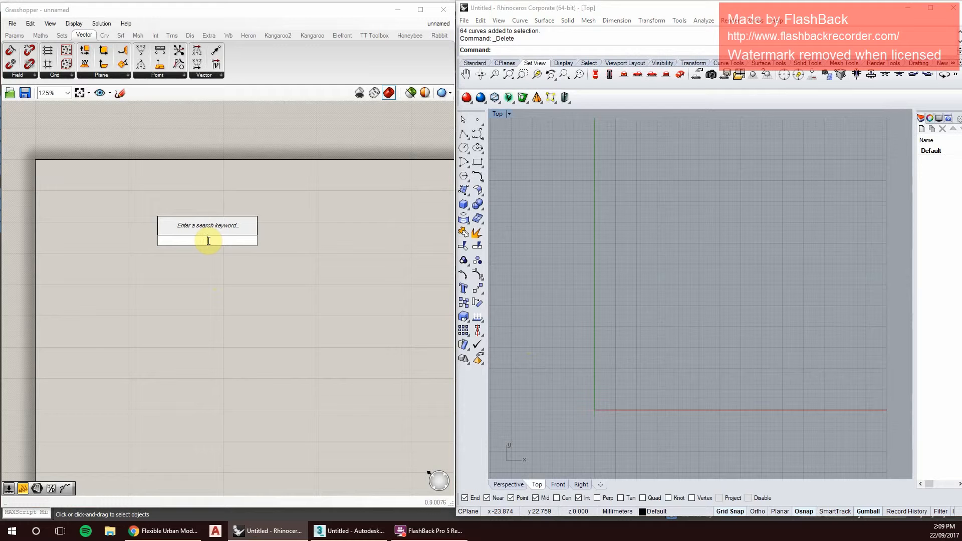
pyautogui.write('rectangle')
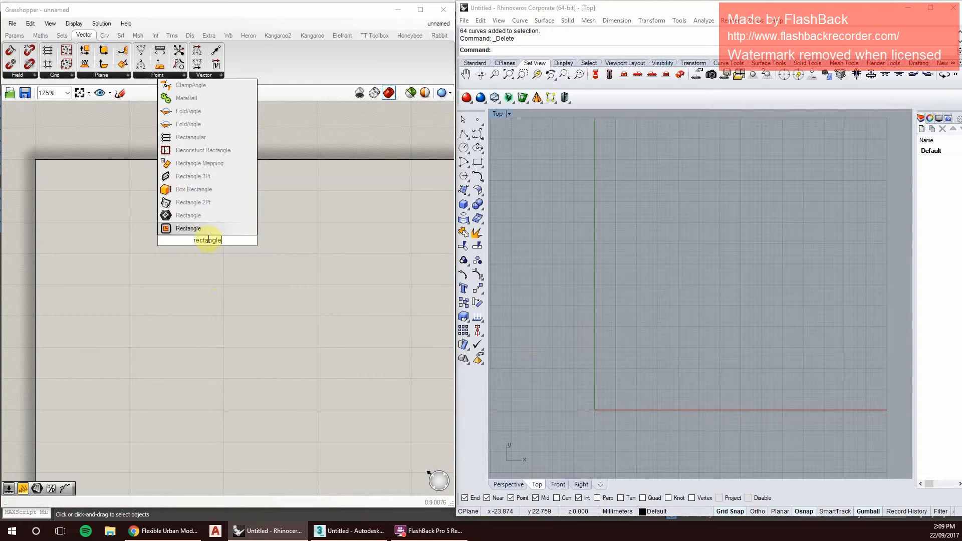
pyautogui.click(189, 228)
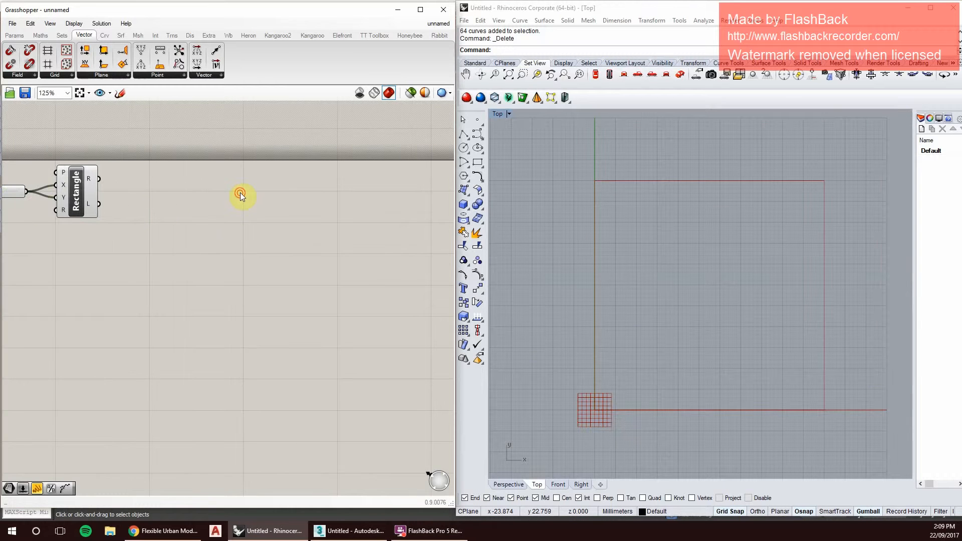
pyautogui.doubleClick(240, 195)
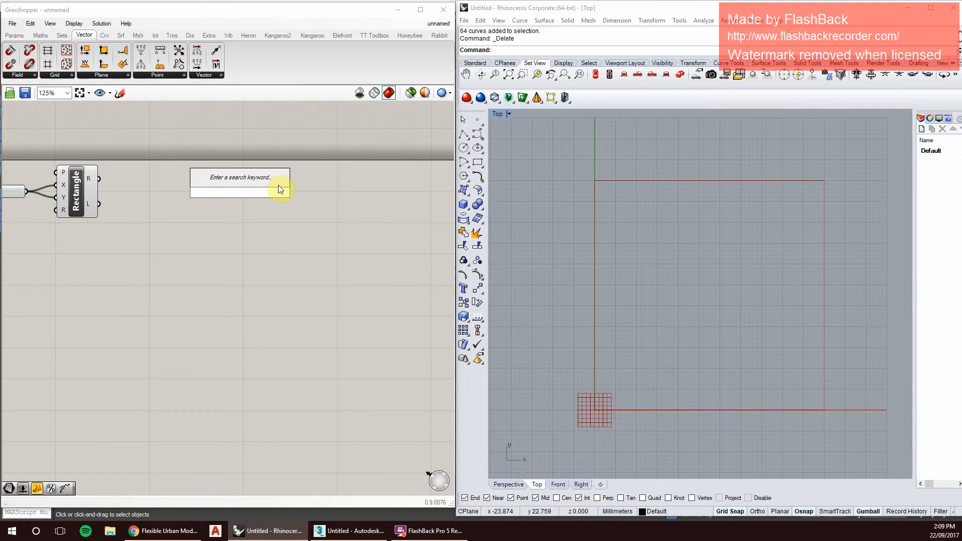
pyautogui.write('surface')
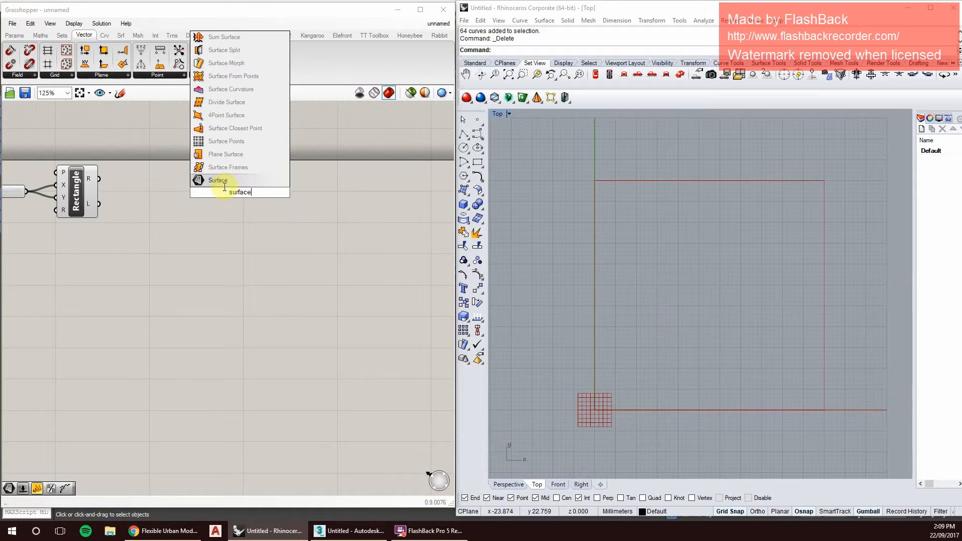
pyautogui.click(217, 180)
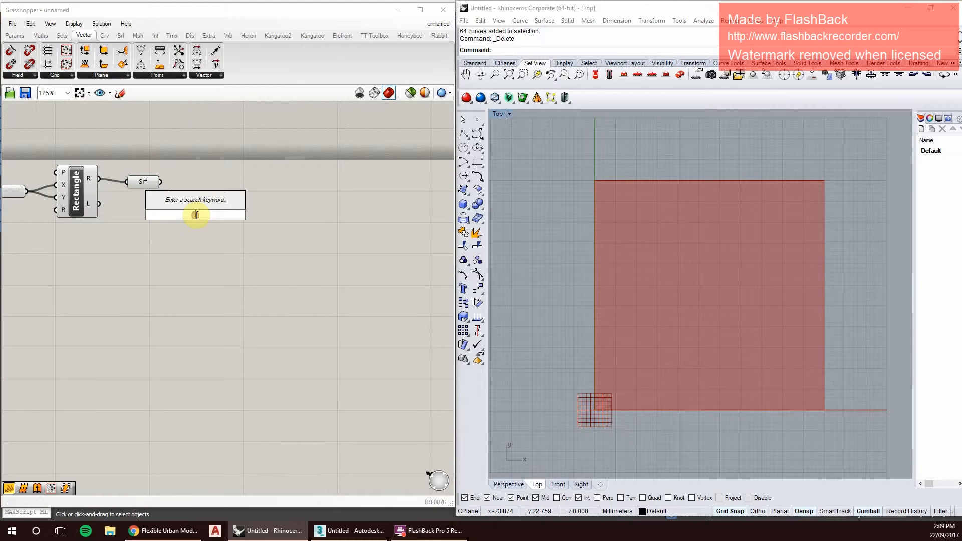
# Add Populate 2D to scatter 52 points on the surface with the seed slider wired in at 10.
pyautogui.write('populate')
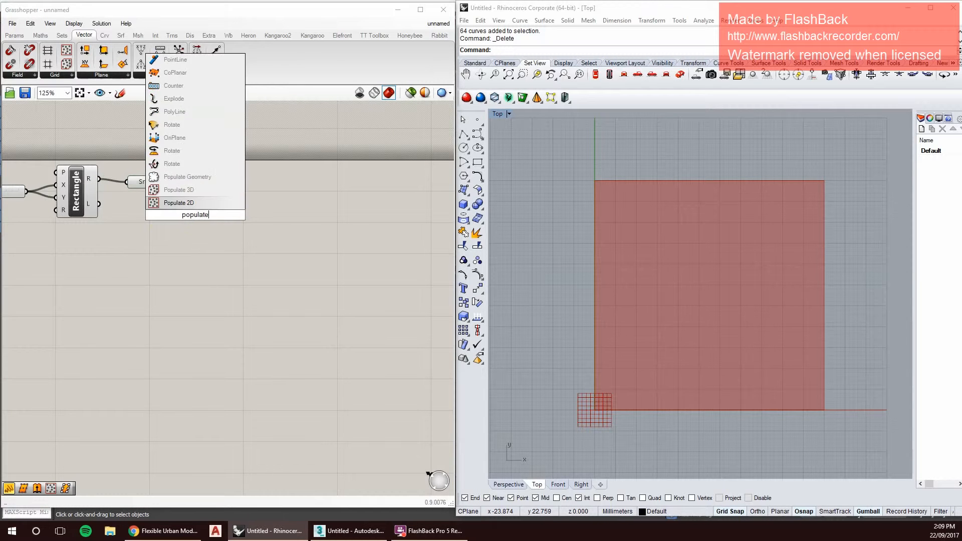
pyautogui.click(179, 202)
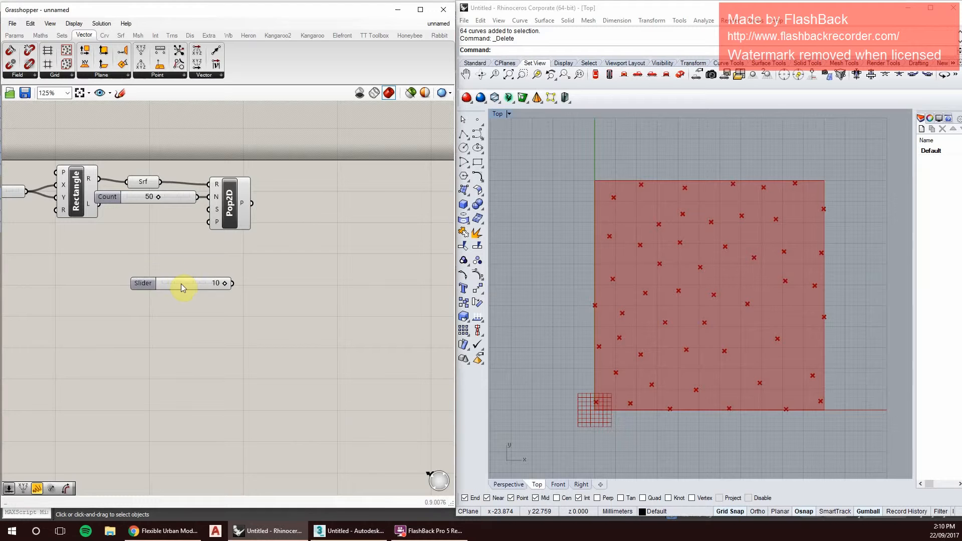
pyautogui.moveTo(179, 282); pyautogui.dragTo(173, 237)
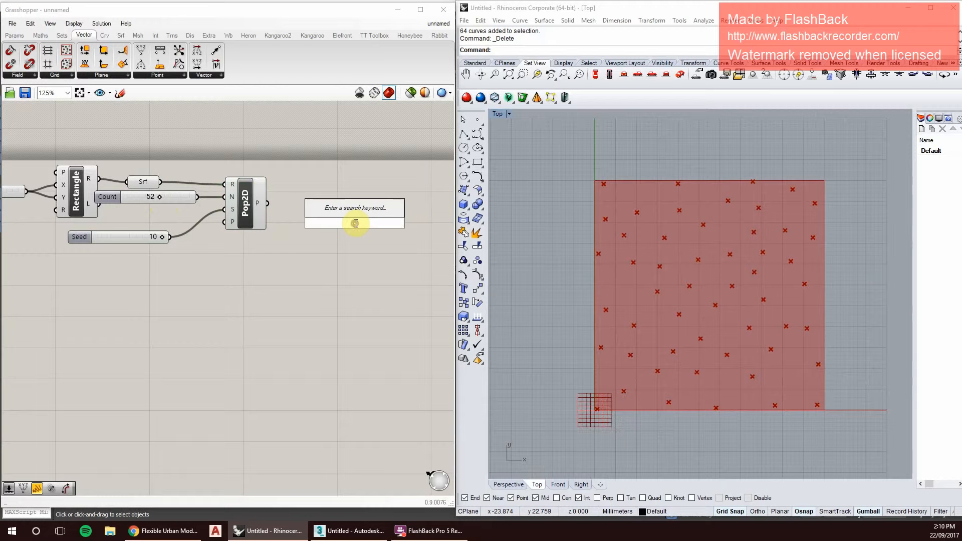
# Add a Voronoi component fed by the scattered points and adjust its cell radius.
pyautogui.write('voronoi')
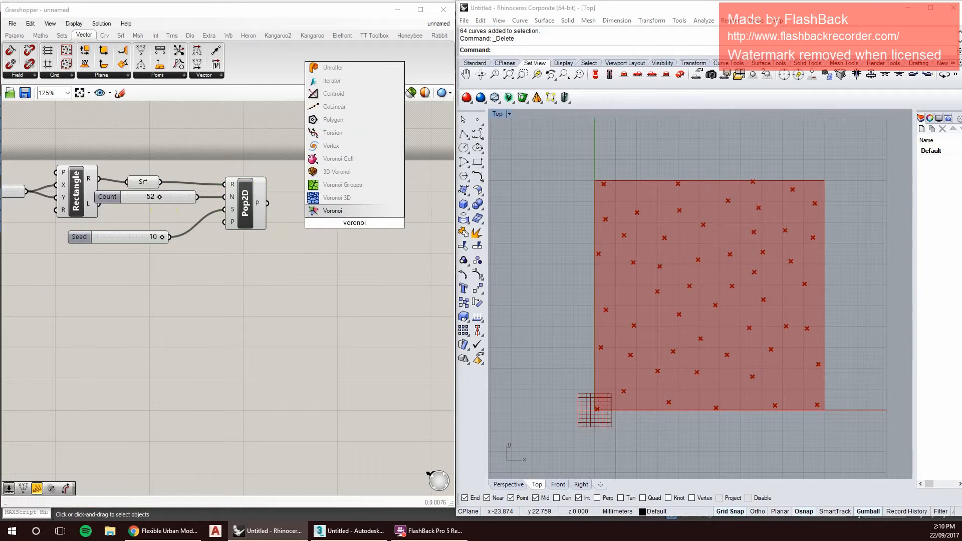
pyautogui.click(331, 211)
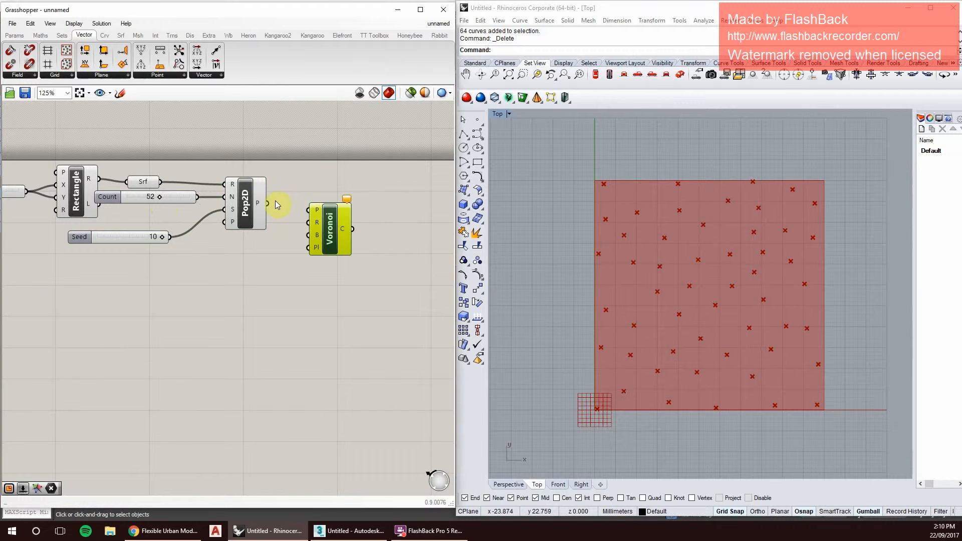
pyautogui.moveTo(266, 204); pyautogui.dragTo(317, 211)
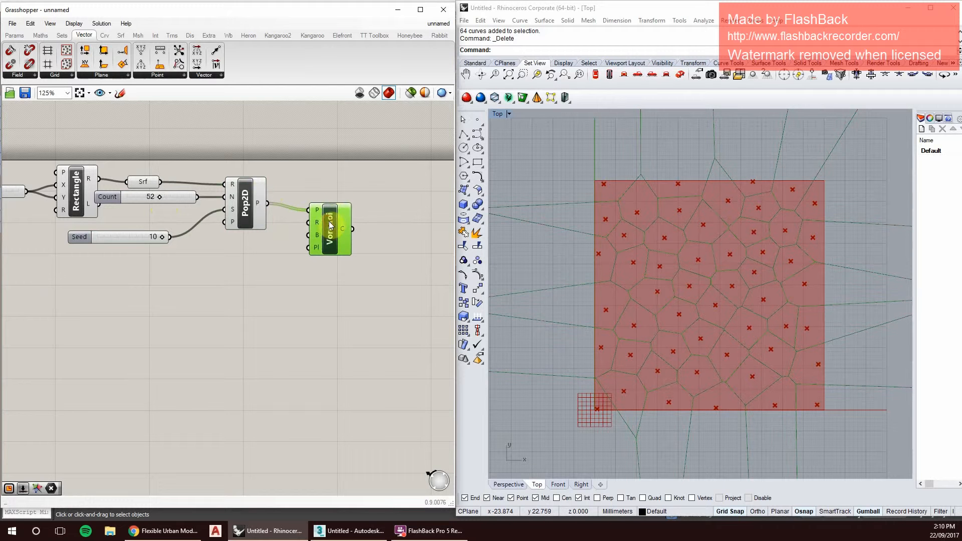
pyautogui.moveTo(331, 228)
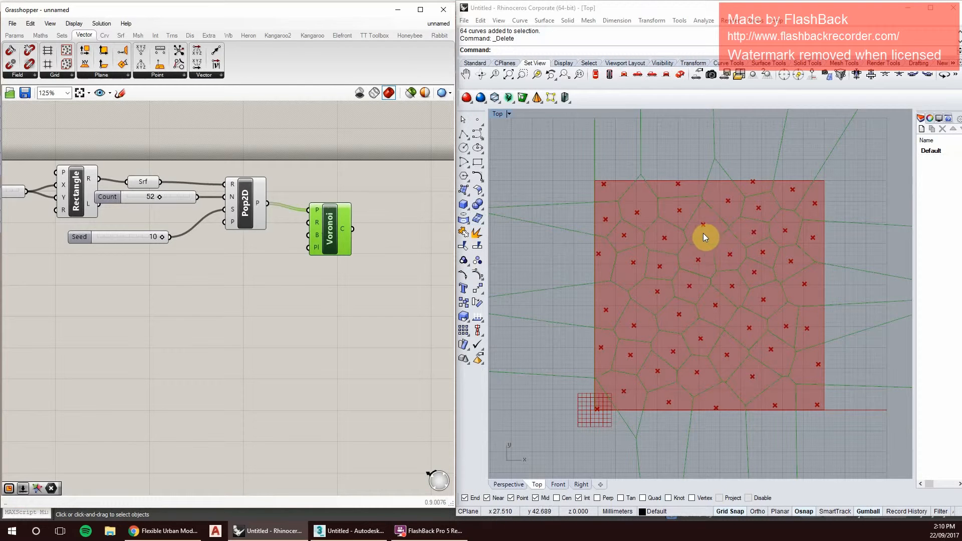
pyautogui.moveTo(741, 227)
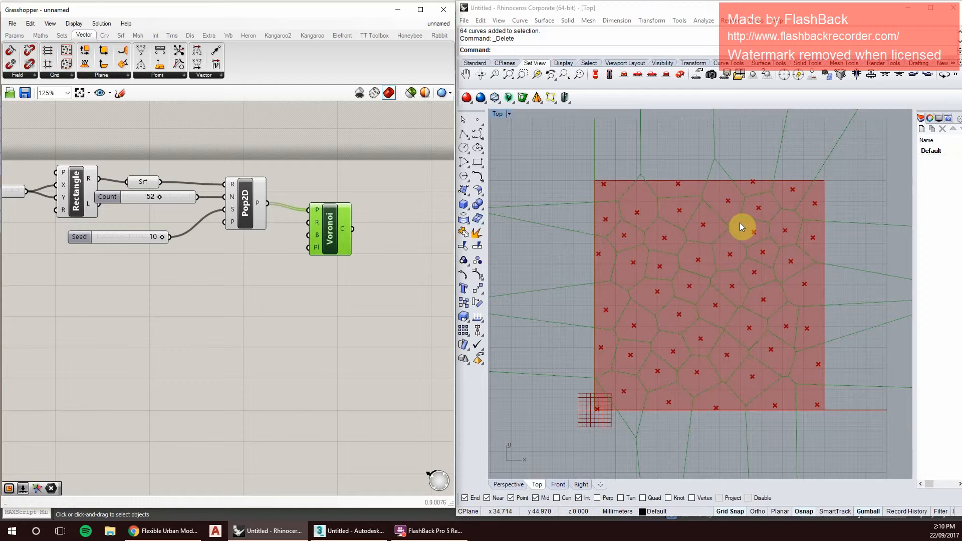
pyautogui.moveTo(734, 222)
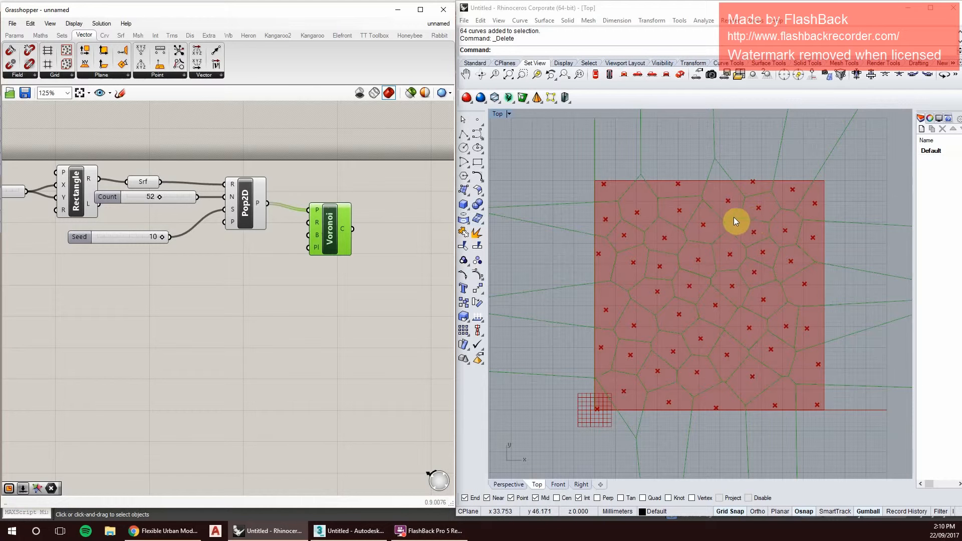
pyautogui.moveTo(734, 200)
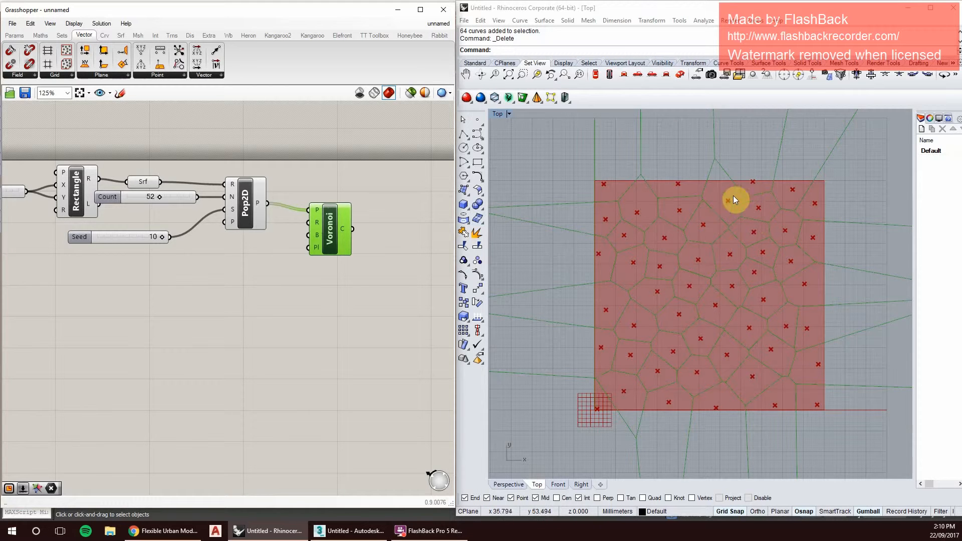
pyautogui.moveTo(405, 317)
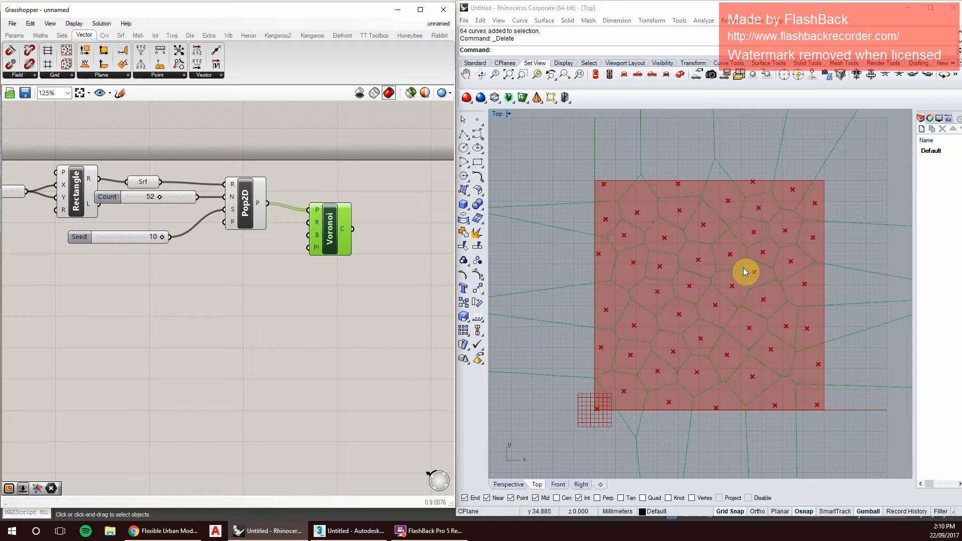
pyautogui.moveTo(343, 308)
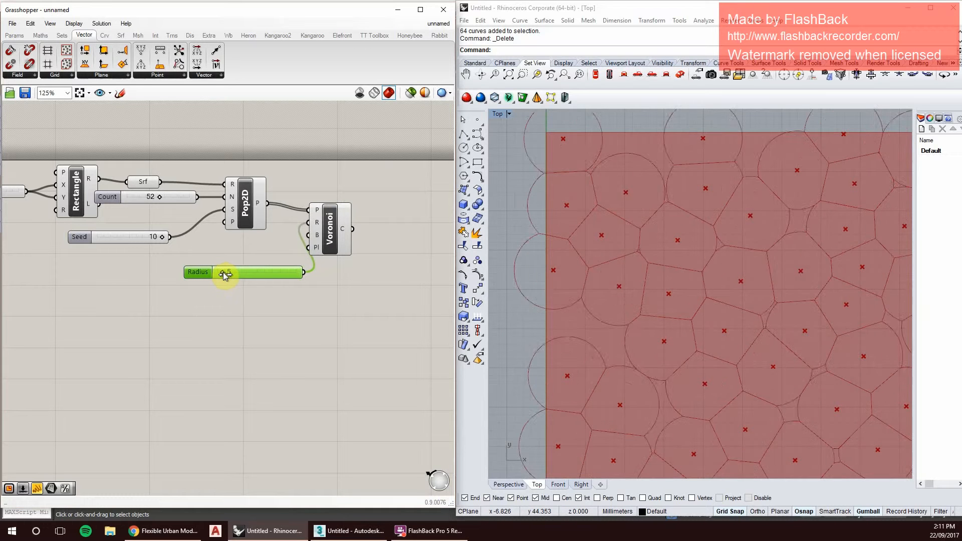
pyautogui.moveTo(226, 271); pyautogui.dragTo(232, 271)
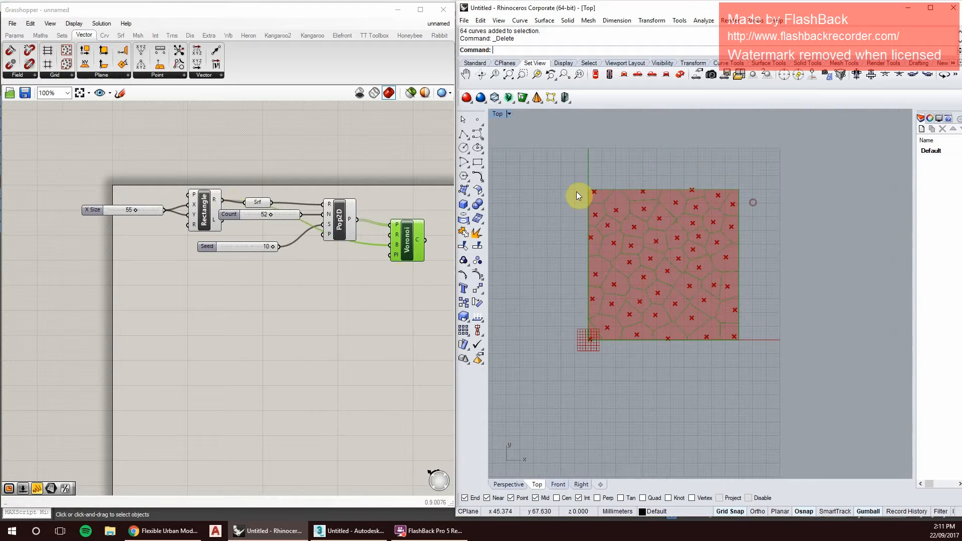
pyautogui.moveTo(613, 188)
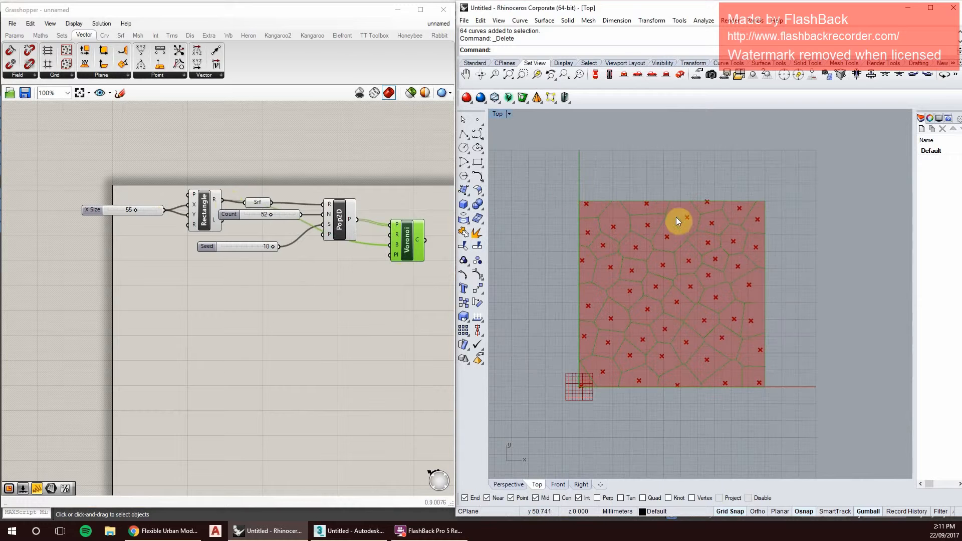
# Bake the 52 Voronoi cell curves into Rhino and flatten them onto one plane with SetPt.
pyautogui.rightClick(407, 240)
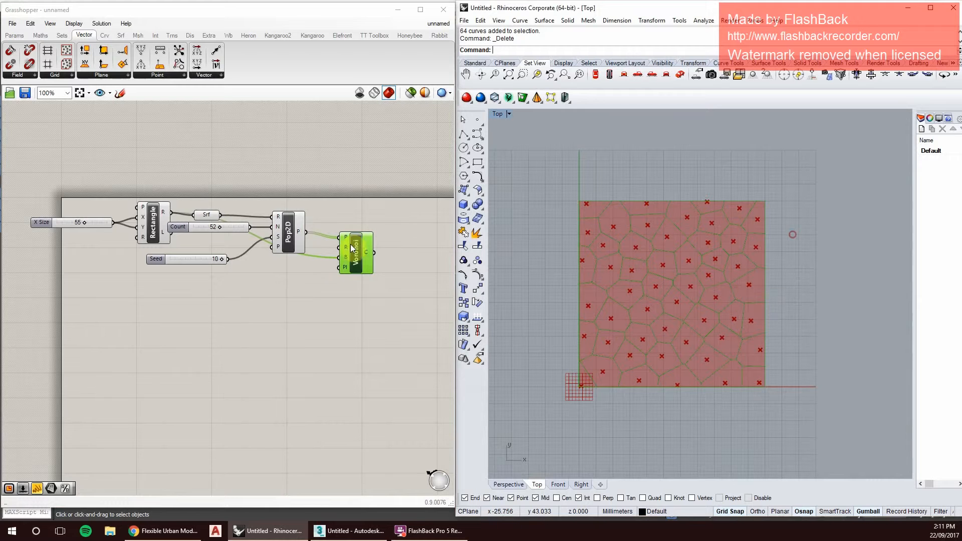
pyautogui.click(703, 241)
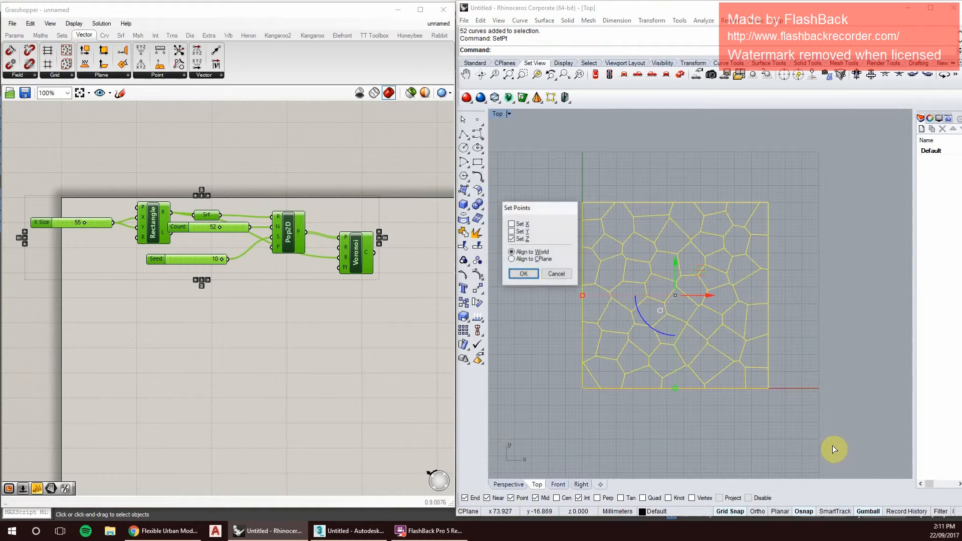
pyautogui.click(522, 274)
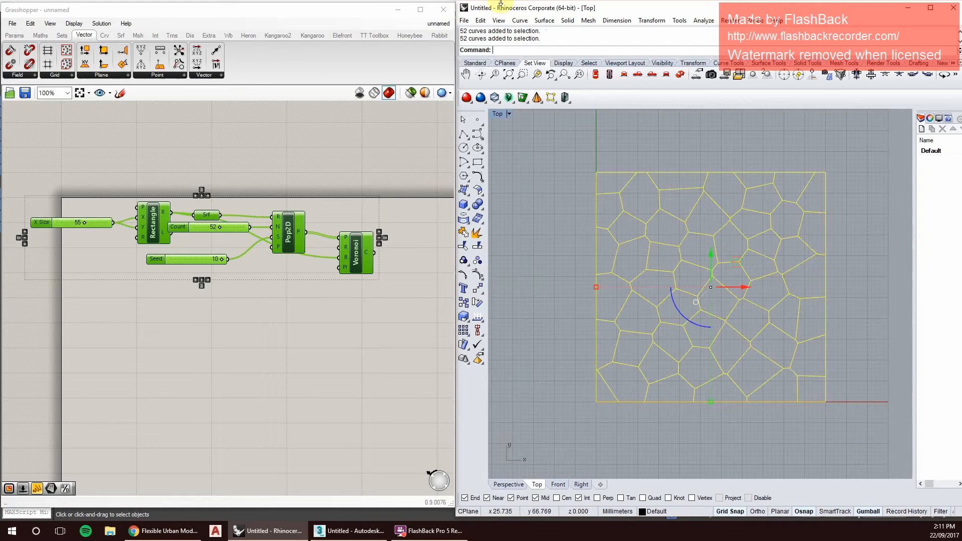
# Export the selected curves as VONRONOI TEST 1.dwg in FUM, replacing the existing file.
pyautogui.click(464, 20)
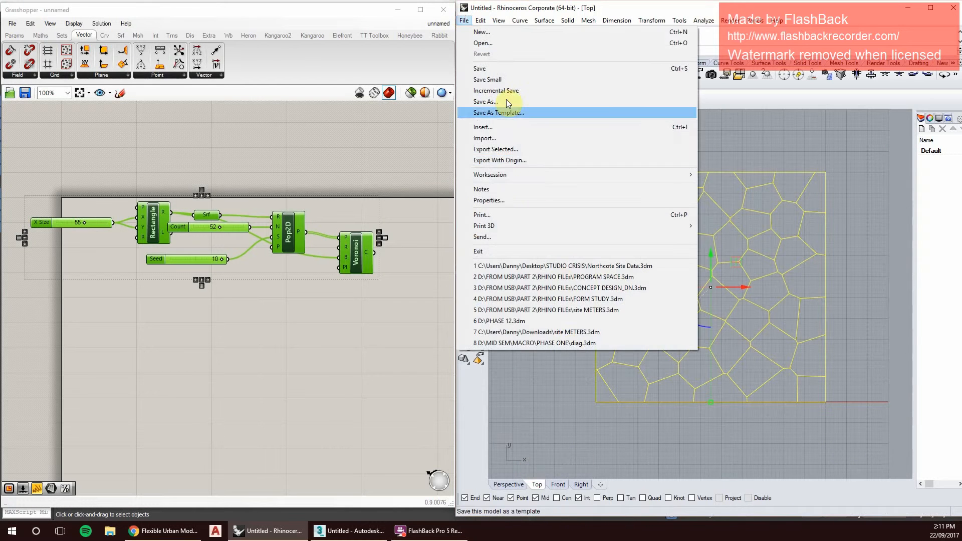
pyautogui.click(495, 150)
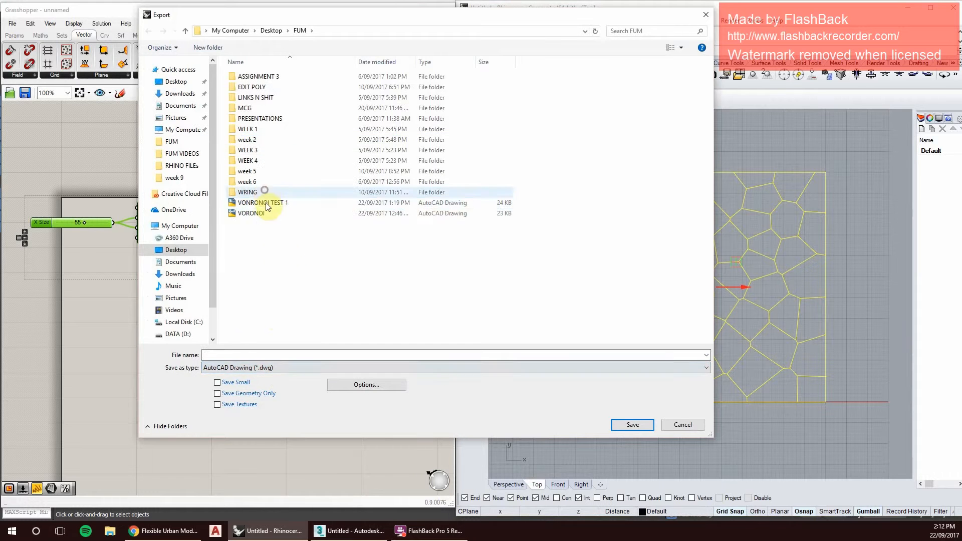
pyautogui.click(263, 202)
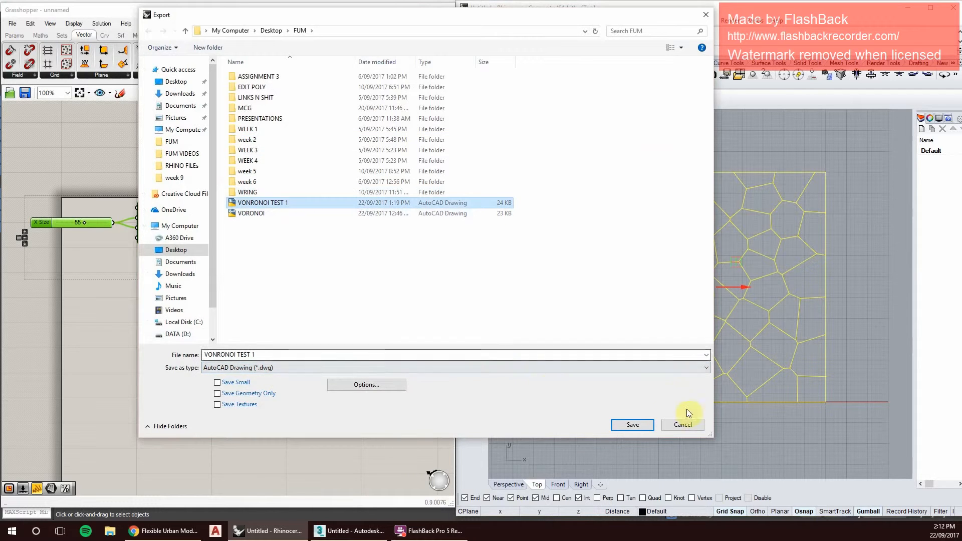
pyautogui.click(632, 425)
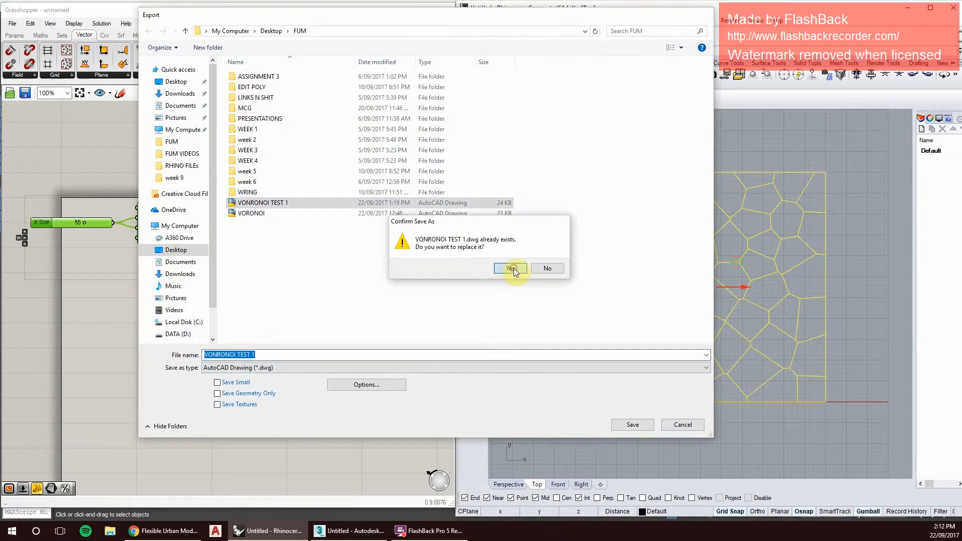
pyautogui.click(511, 268)
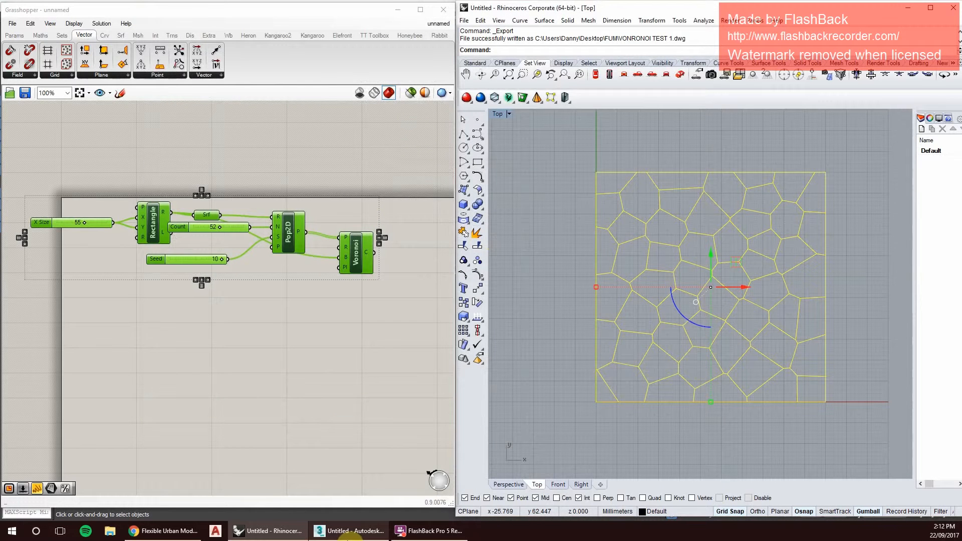
# In 3ds Max, import VONRONOI TEST 1.dwg, reaching its AutoCAD import options.
pyautogui.click(348, 531)
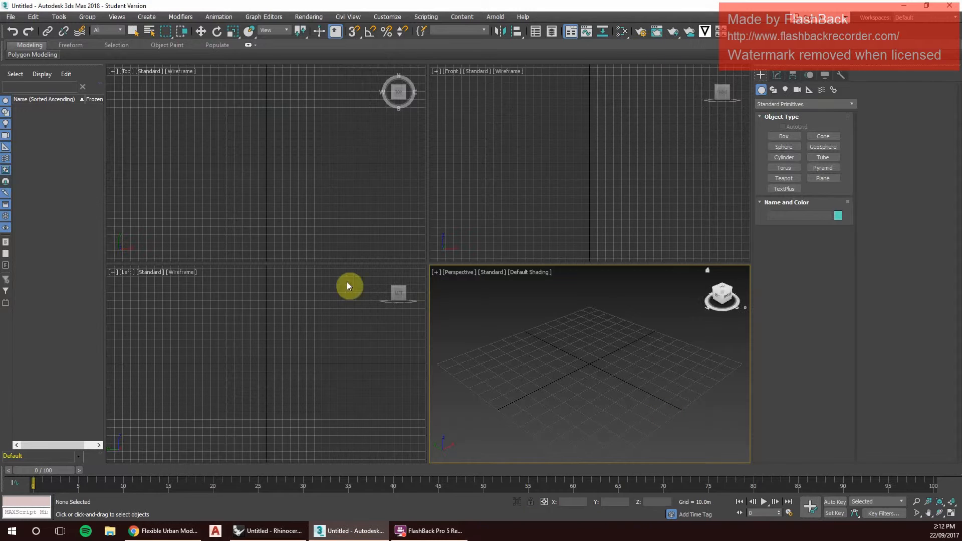
pyautogui.click(10, 17)
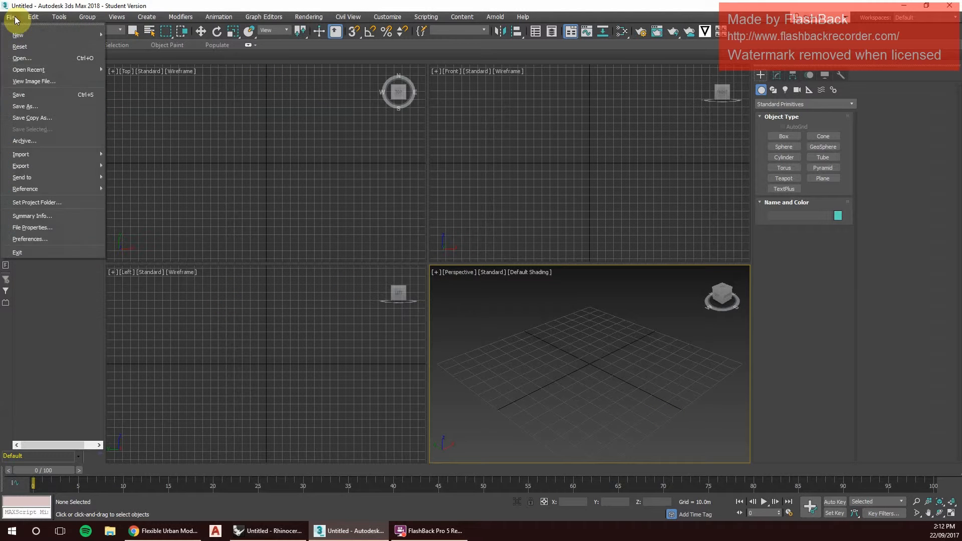
pyautogui.click(21, 154)
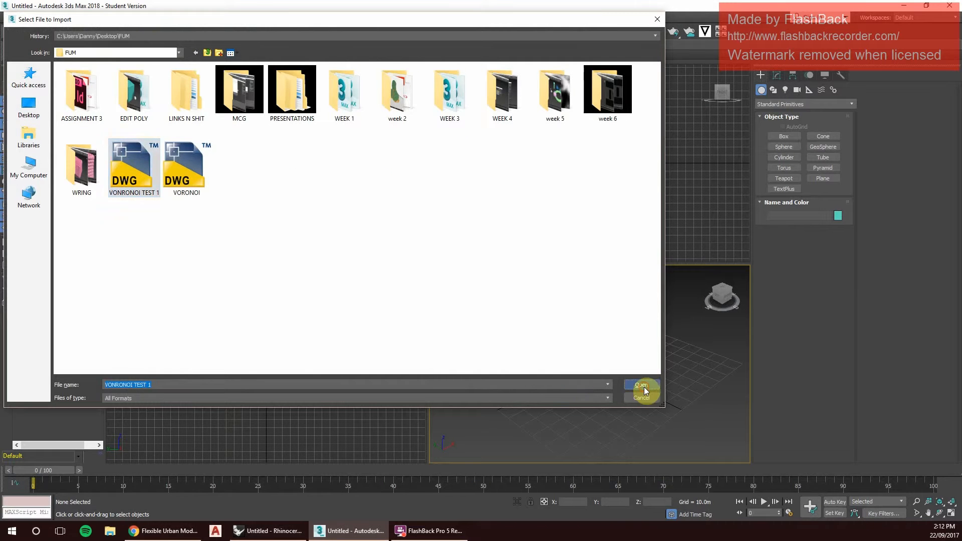
pyautogui.click(640, 385)
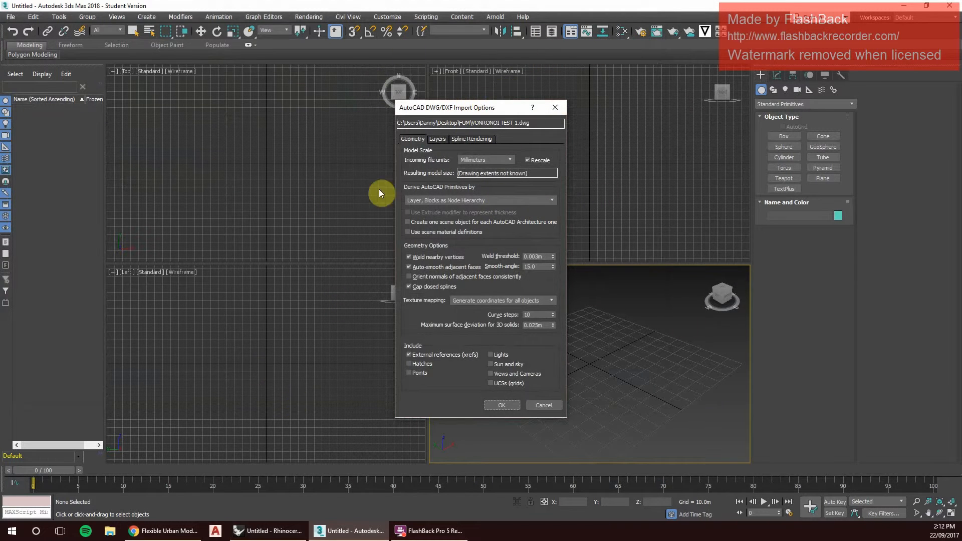
pyautogui.moveTo(439, 78)
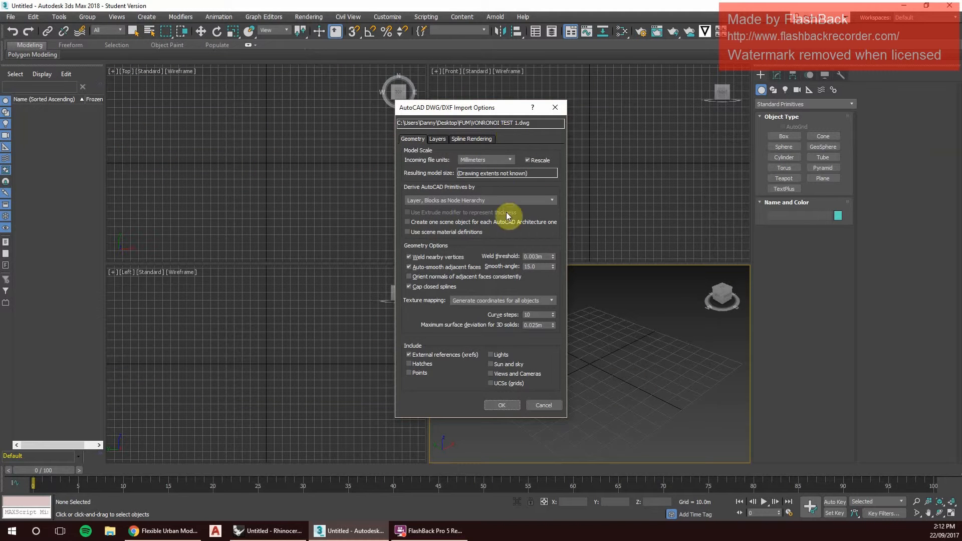
# Set Incoming file units to Meters and review the texture mapping choices.
pyautogui.click(508, 160)
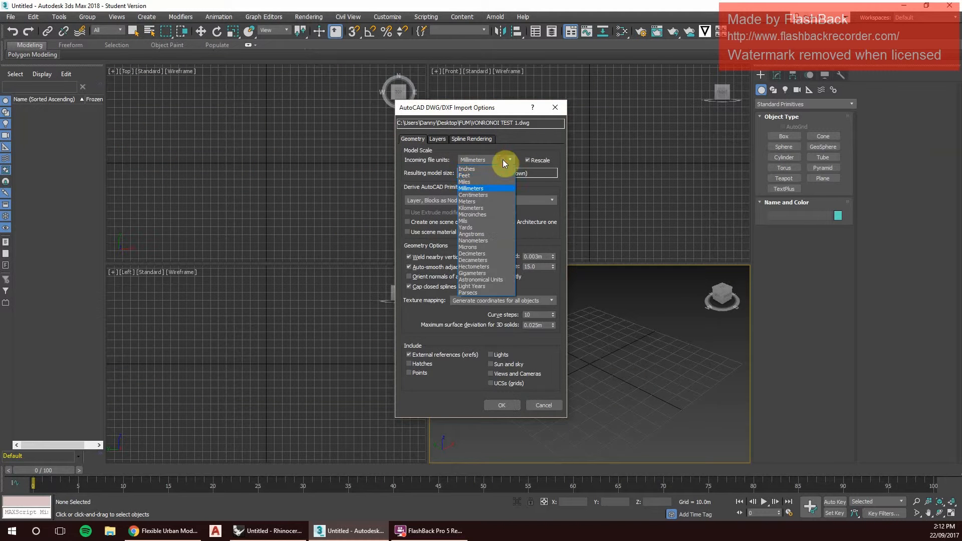
pyautogui.moveTo(474, 195)
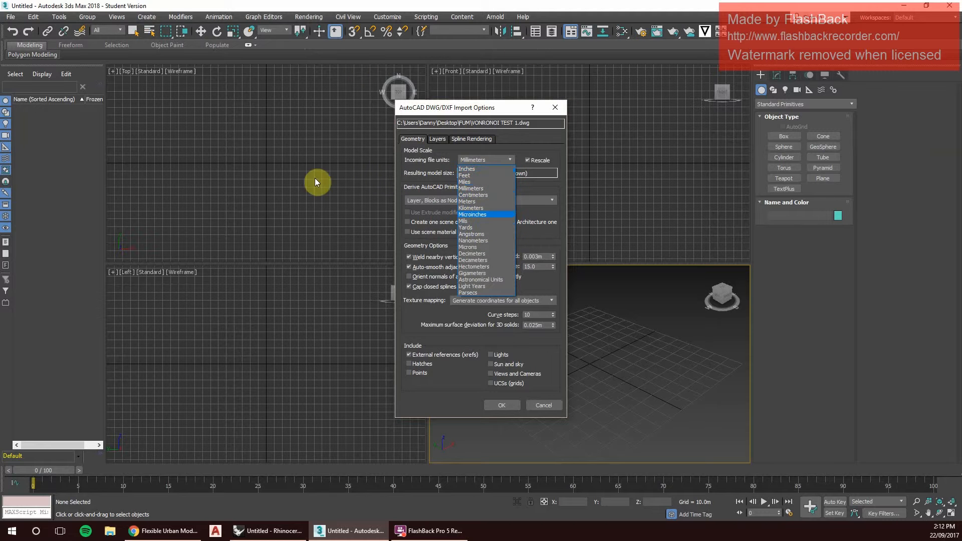
pyautogui.moveTo(472, 208)
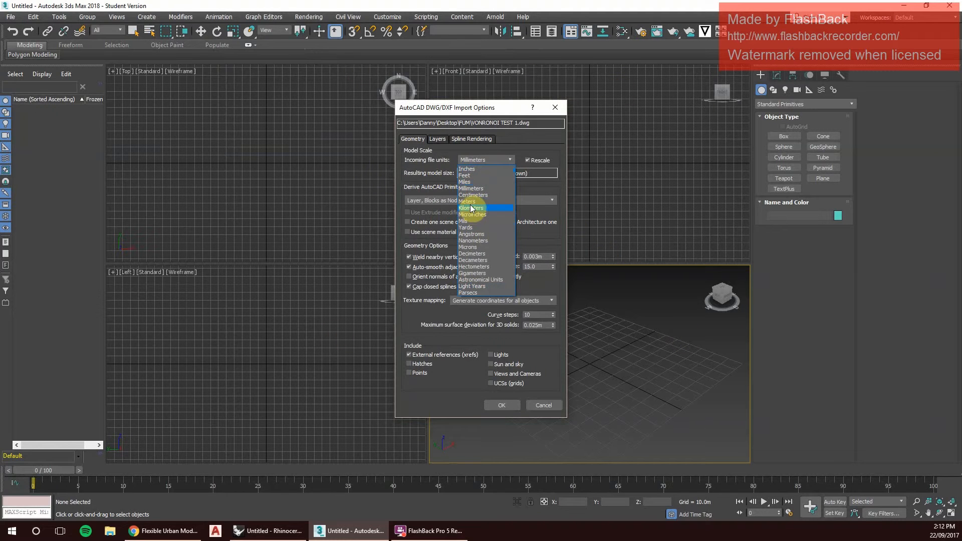
pyautogui.click(468, 202)
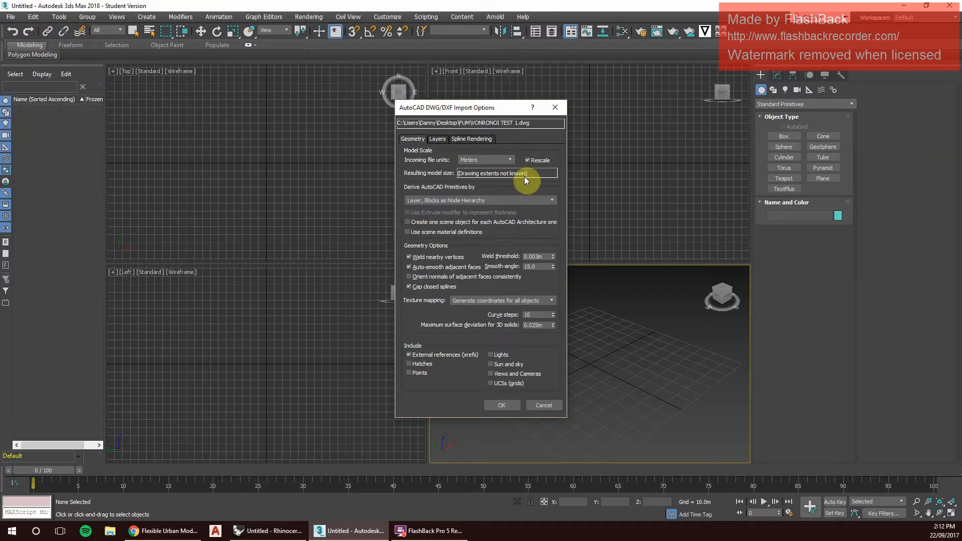
pyautogui.click(480, 201)
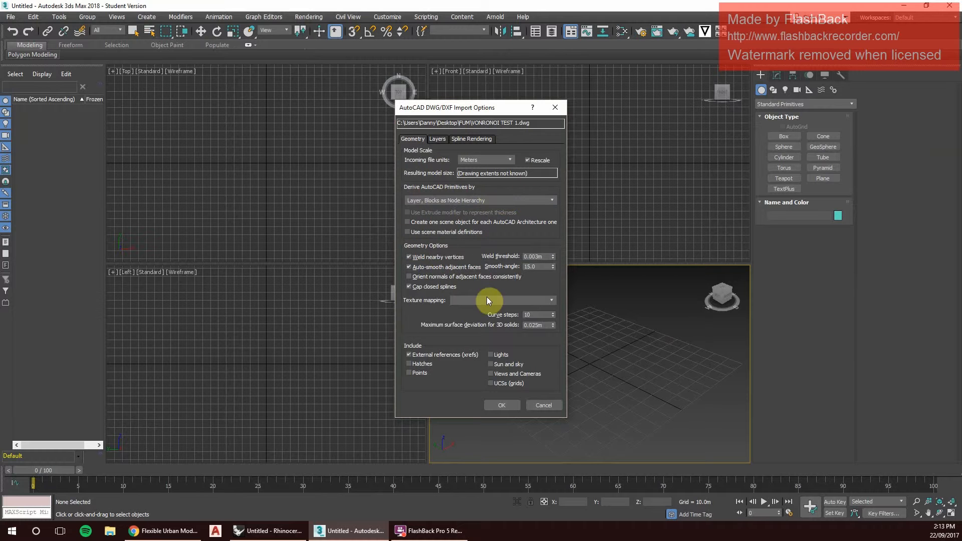
pyautogui.click(501, 300)
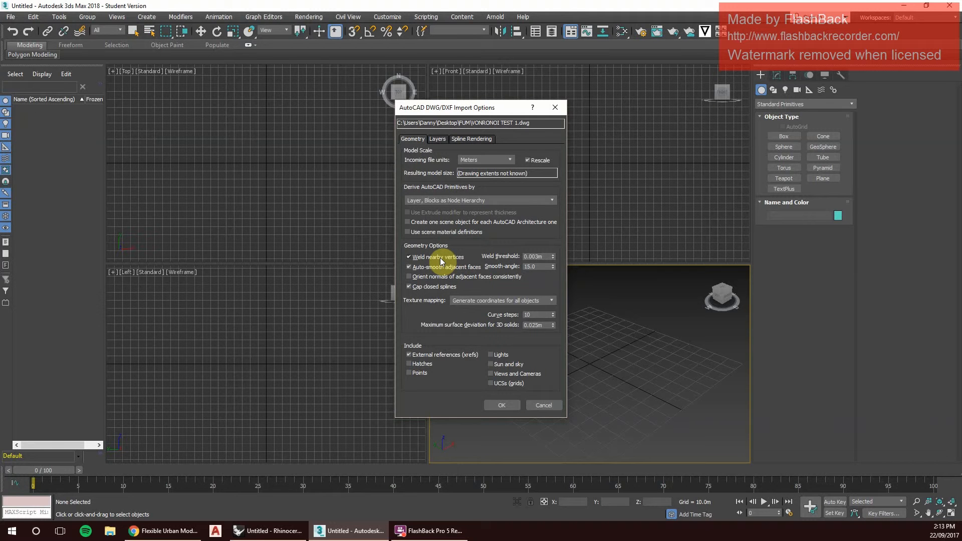
pyautogui.moveTo(423, 230)
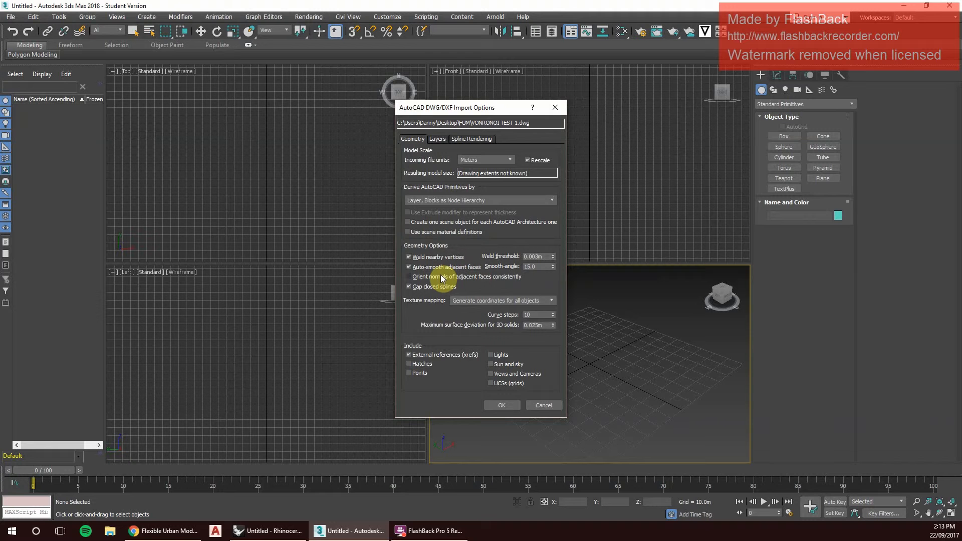
# Finish the import, select the Voronoi shape and set its object colour to pink.
pyautogui.click(501, 405)
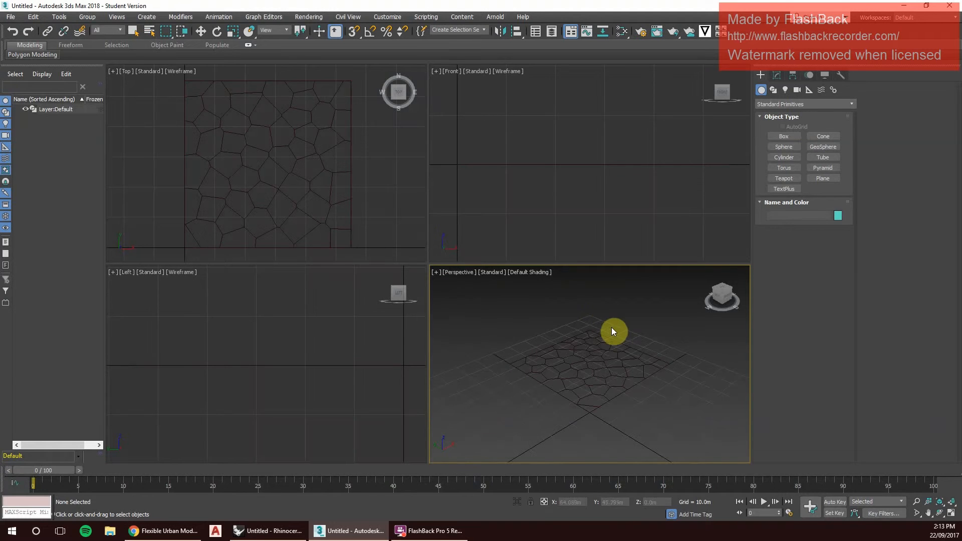
pyautogui.click(612, 332)
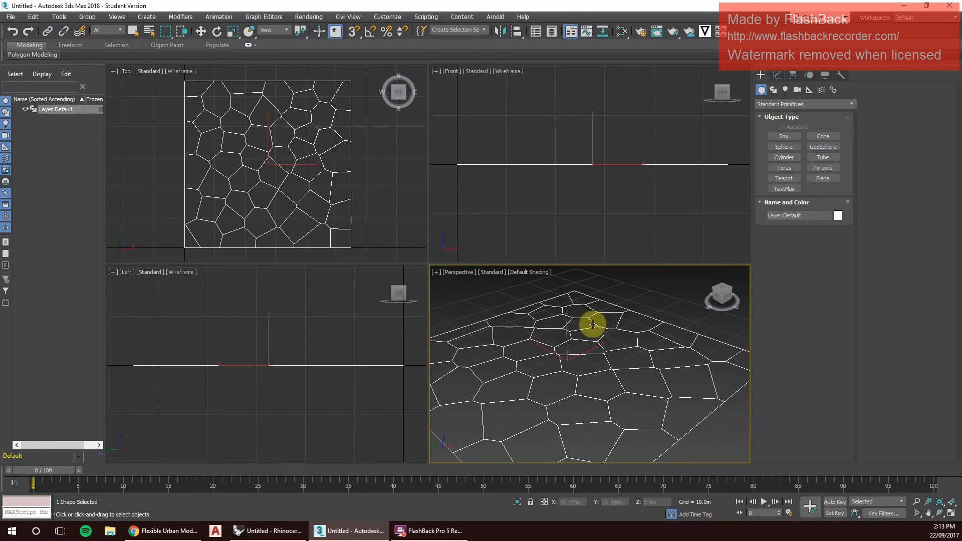
pyautogui.click(461, 220)
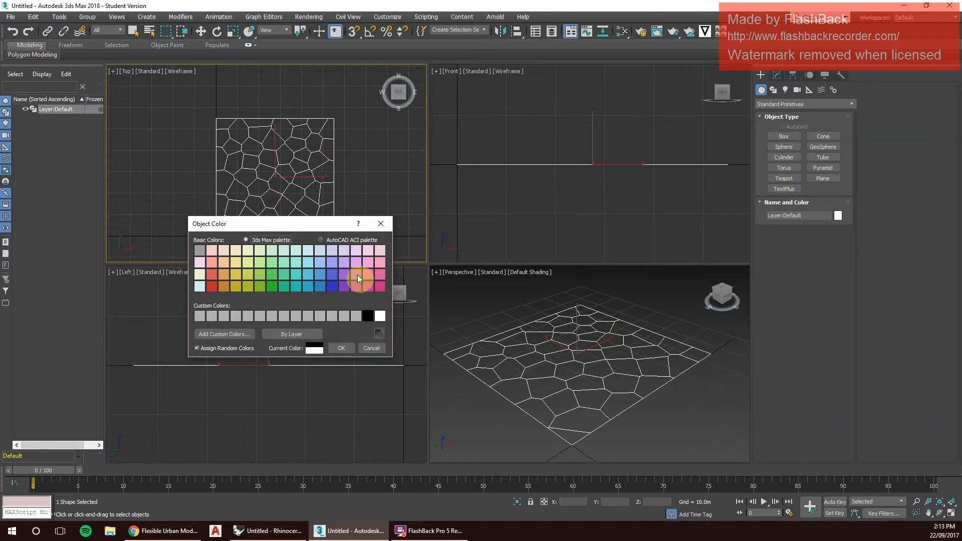
pyautogui.click(340, 348)
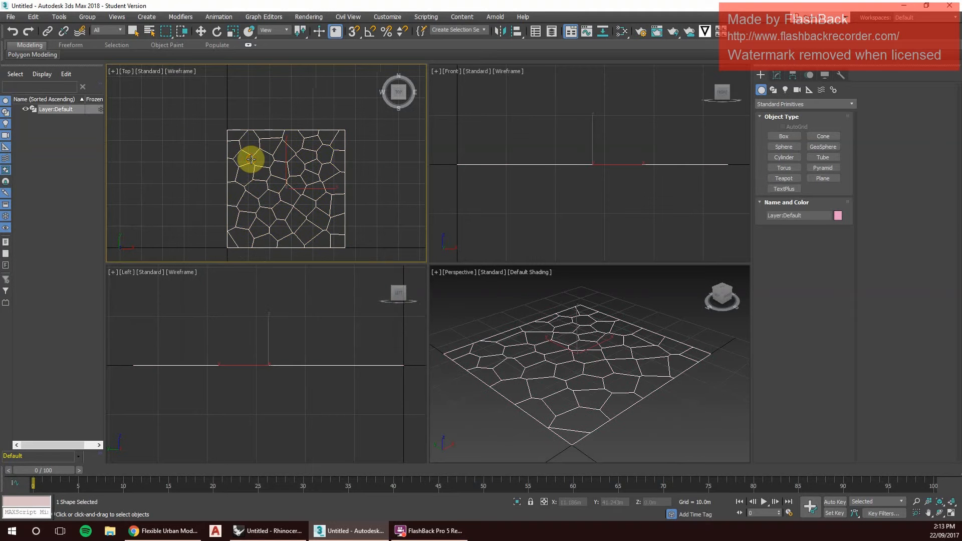
pyautogui.moveTo(310, 112)
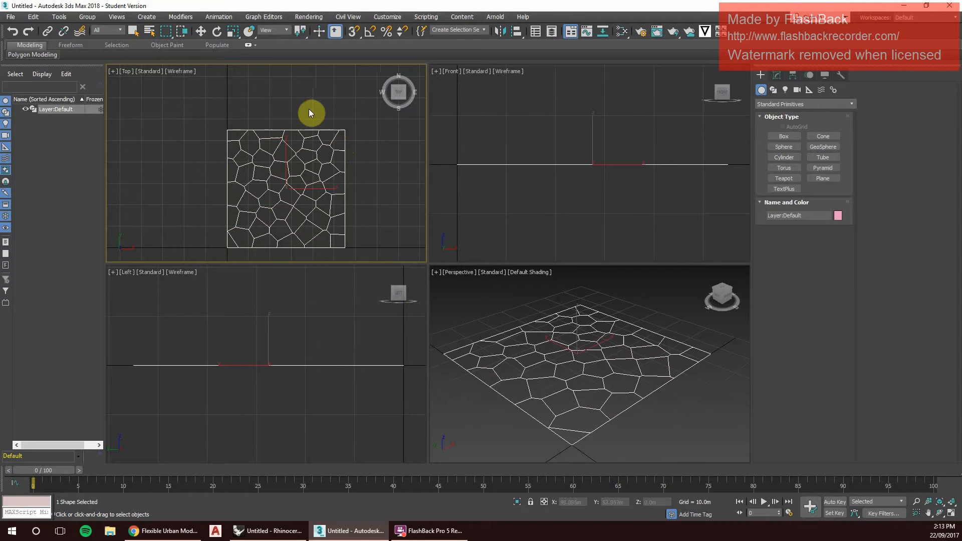
pyautogui.moveTo(342, 182)
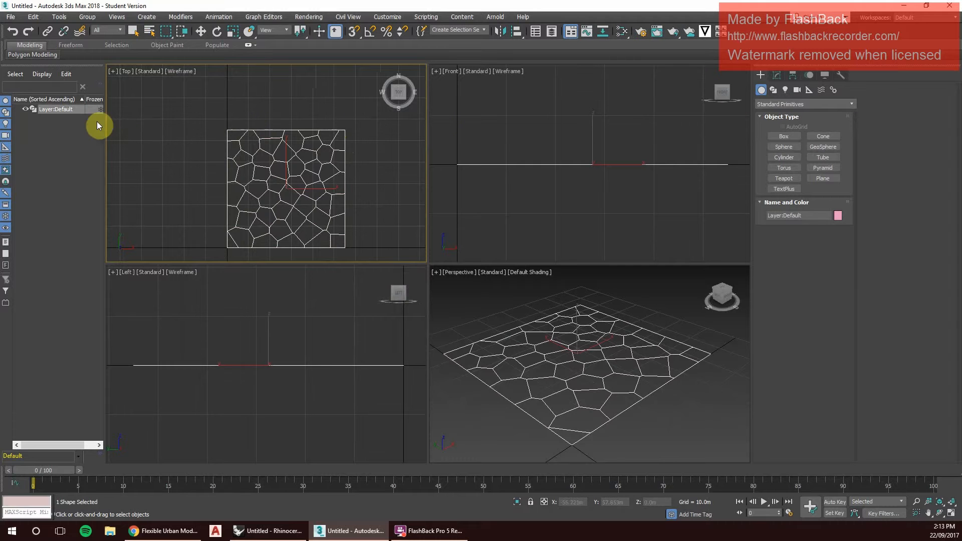
# Rename the shape VORONOI in the Modify panel and maximize the Perspective viewport.
pyautogui.click(775, 74)
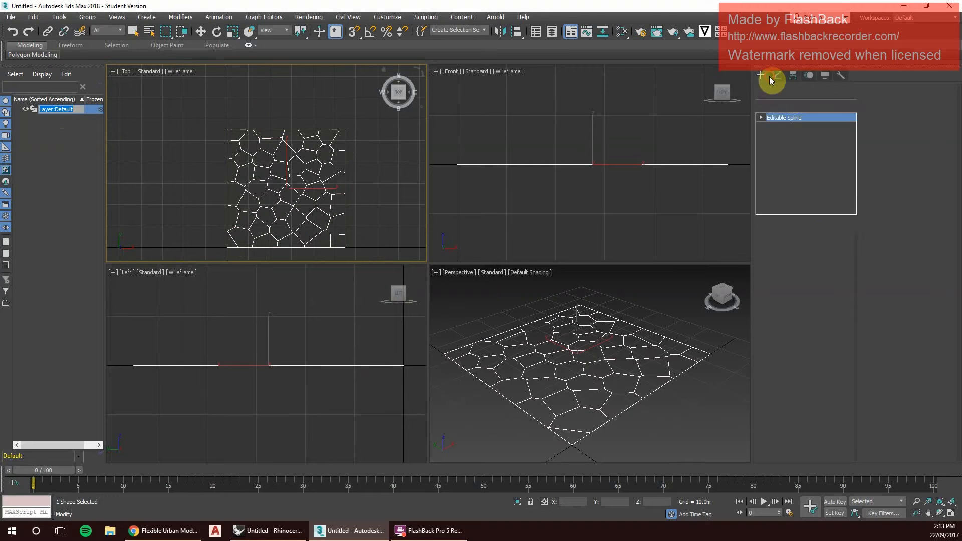
pyautogui.click(772, 80)
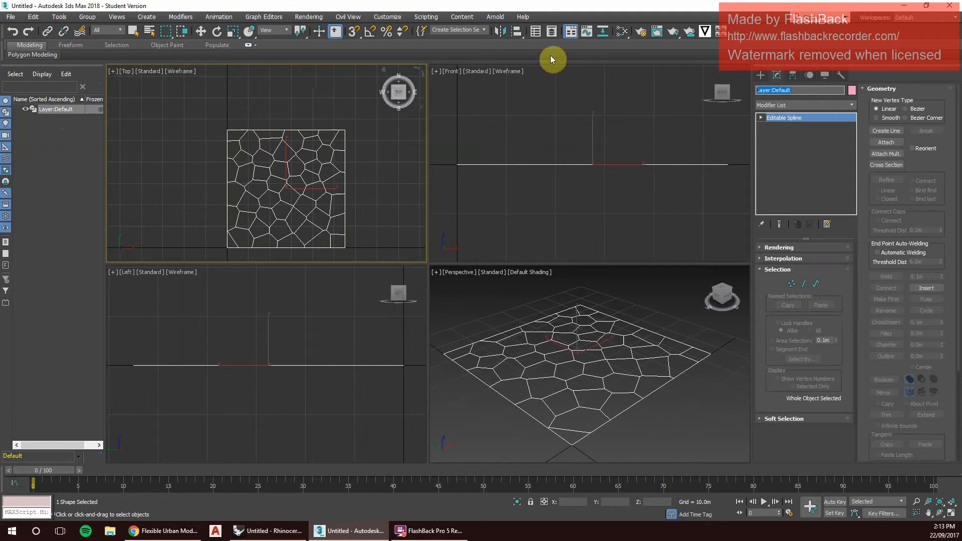
pyautogui.write('VORONOI')
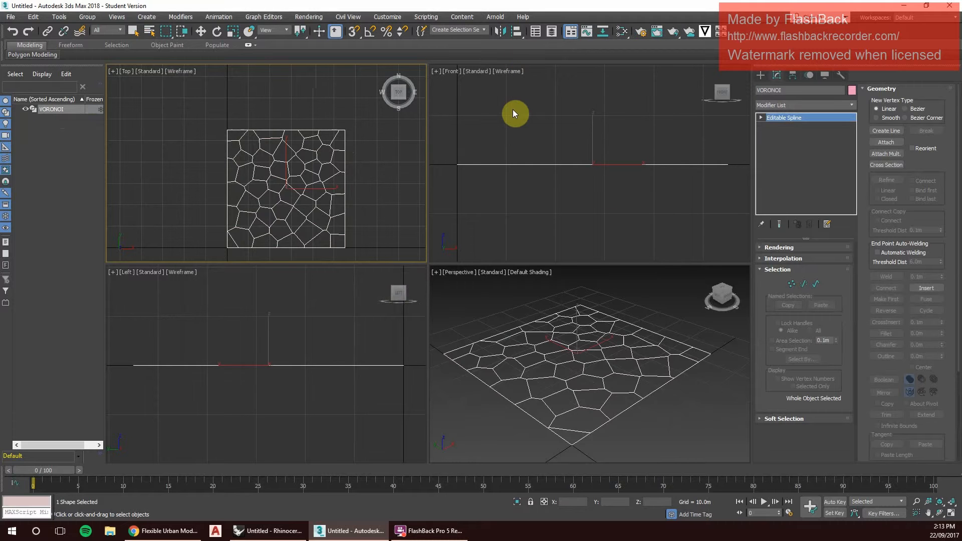
pyautogui.moveTo(595, 254)
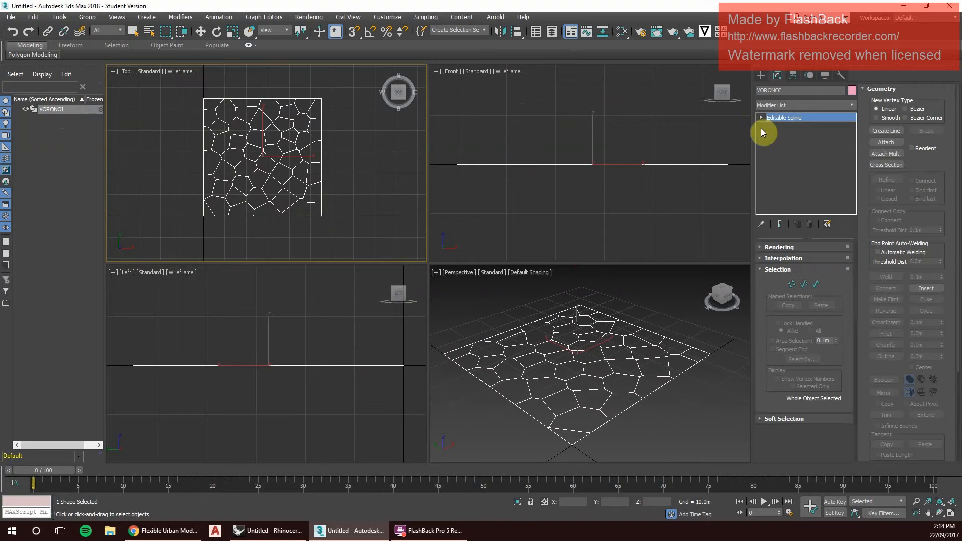
pyautogui.press('alt+w')
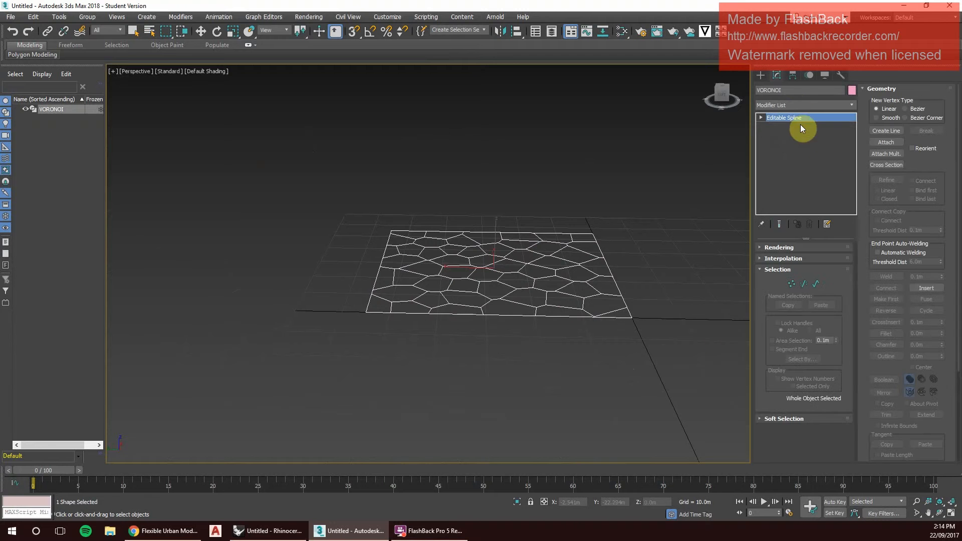
# Add a Bend modifier on the X axis with Angle about 136.5 and Direction -17.5.
pyautogui.click(803, 105)
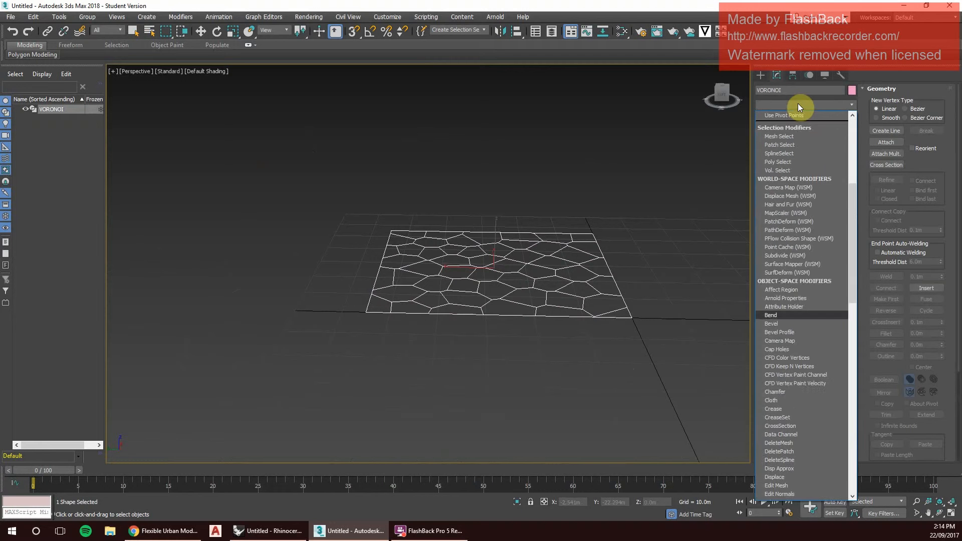
pyautogui.click(770, 314)
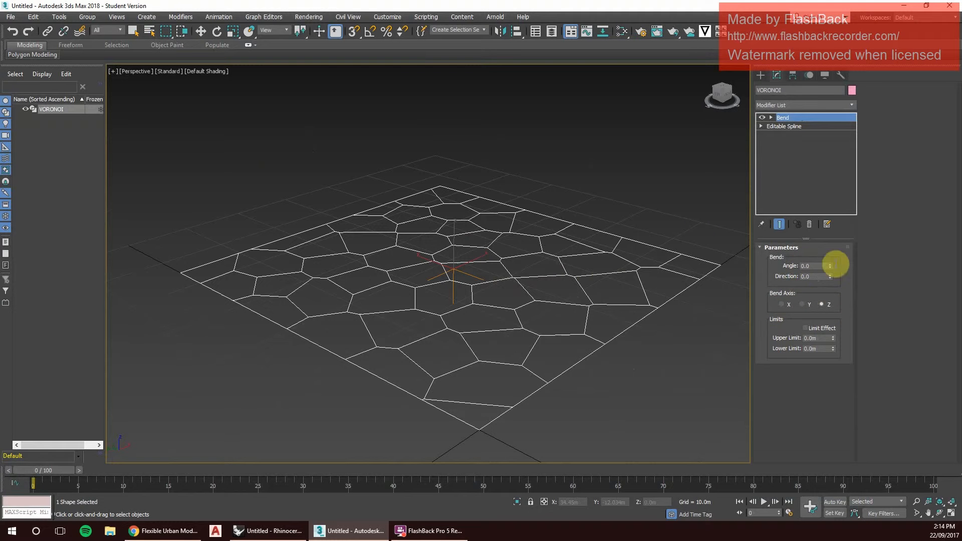
pyautogui.moveTo(731, 299)
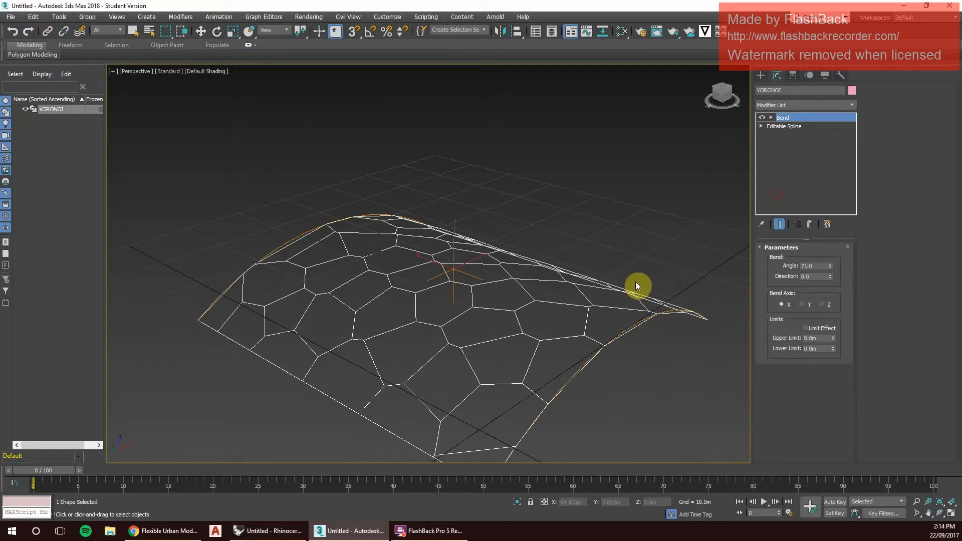
pyautogui.moveTo(830, 265); pyautogui.dragTo(829, 368)
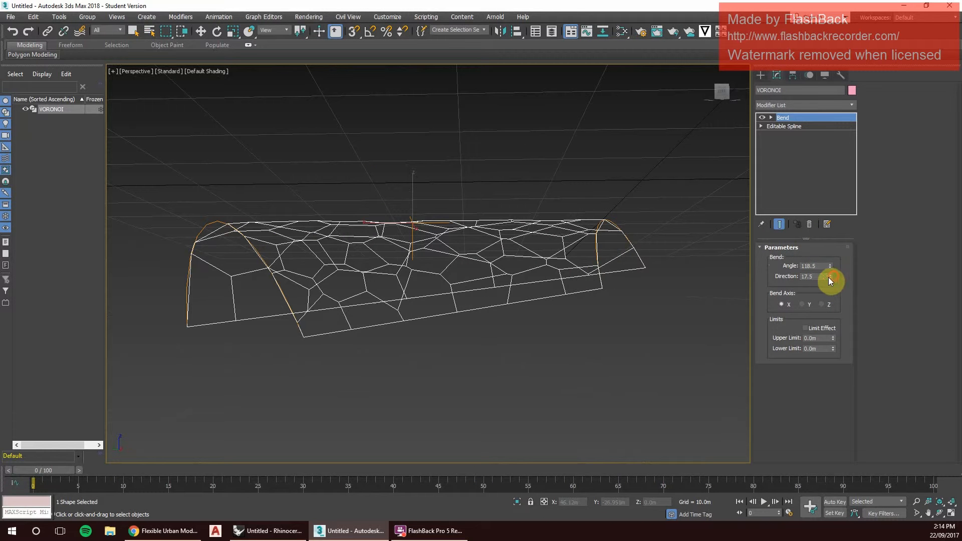
pyautogui.moveTo(830, 276); pyautogui.dragTo(827, 315)
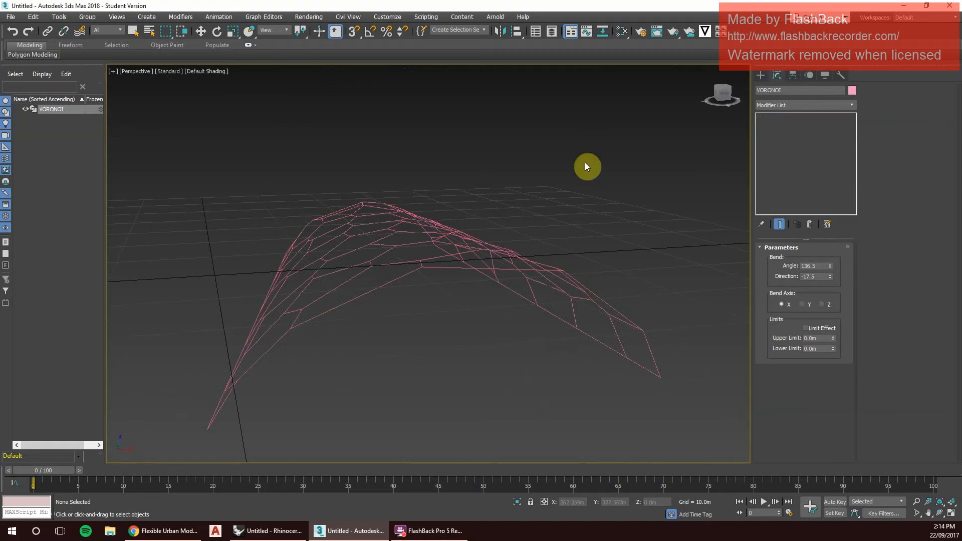
# Add a second Bend on the Y axis, Angle 92 and Direction -112.5, forming a dome.
pyautogui.click(783, 126)
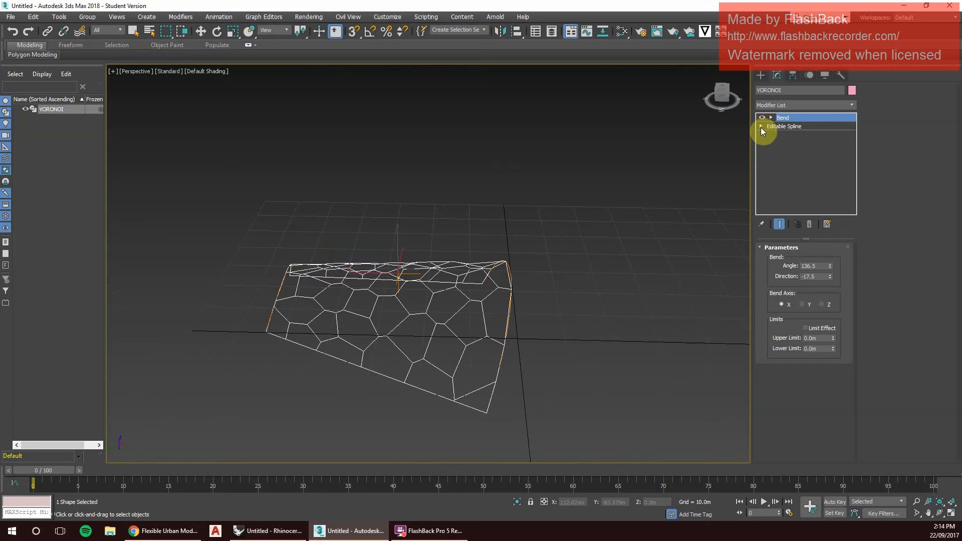
pyautogui.click(803, 105)
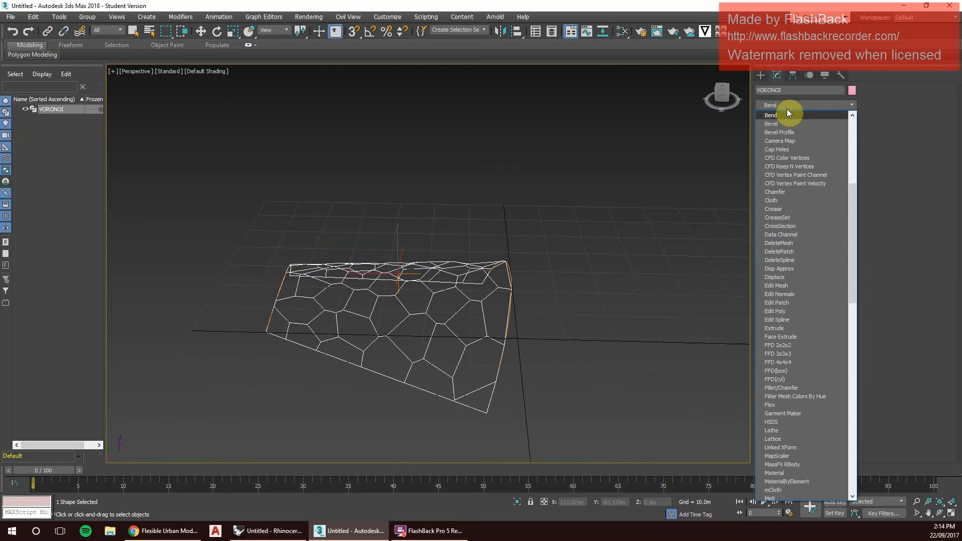
pyautogui.click(770, 114)
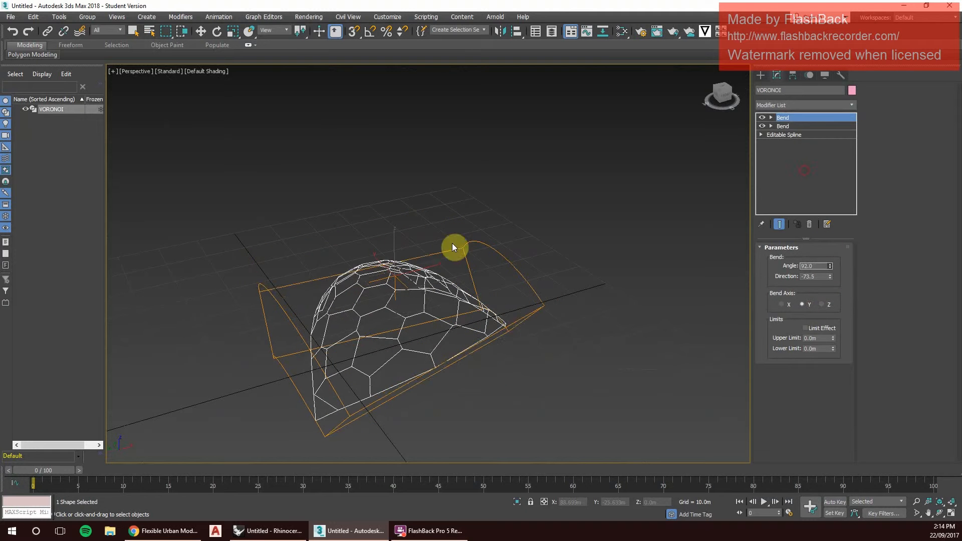
pyautogui.moveTo(828, 283); pyautogui.dragTo(827, 292)
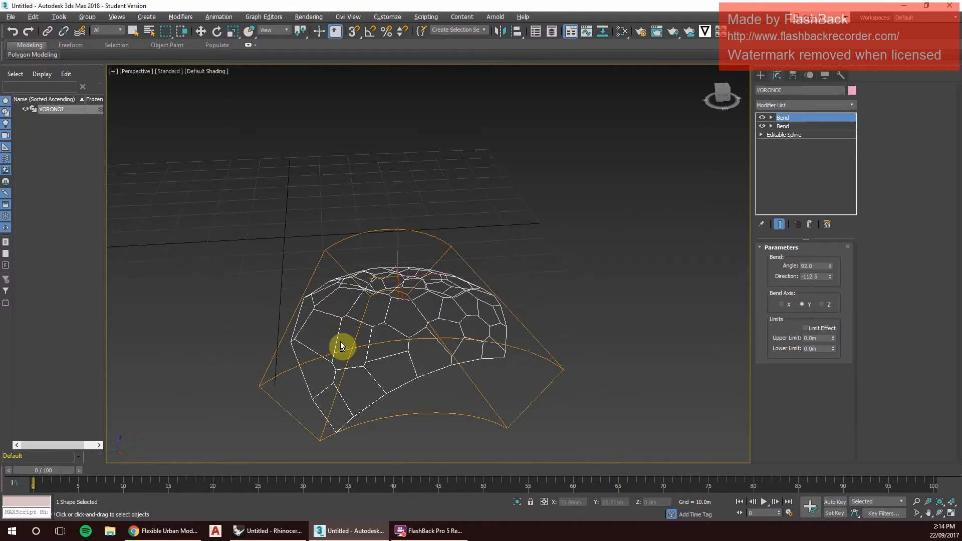
pyautogui.moveTo(341, 347); pyautogui.dragTo(494, 304)
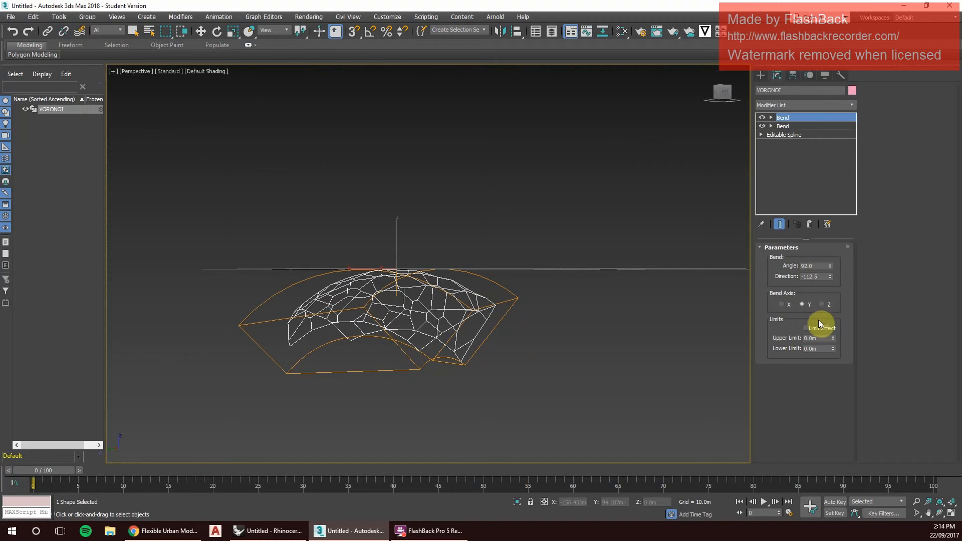
pyautogui.click(783, 126)
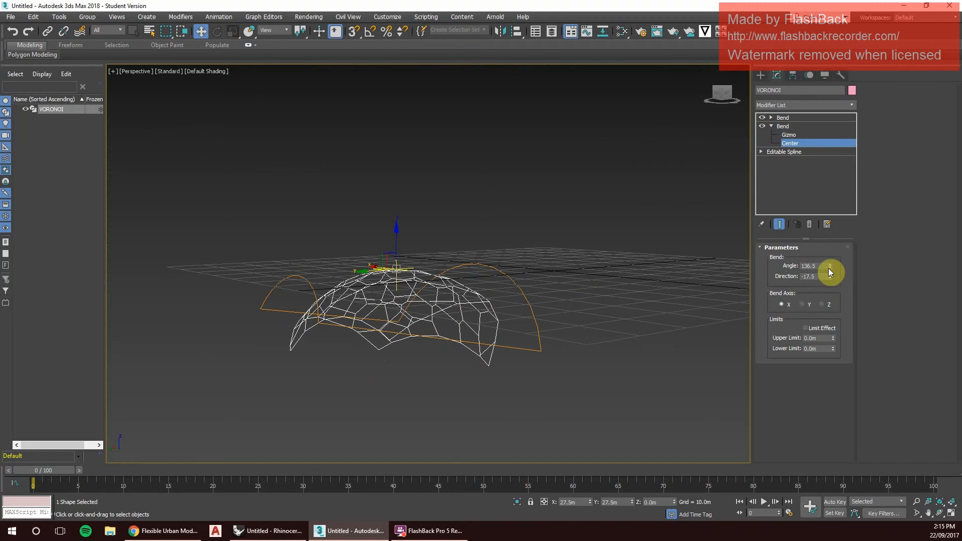
# Raise the first Bend's angle and direction, then flip the second Bend to a negative angle.
pyautogui.moveTo(830, 272); pyautogui.dragTo(514, 261)
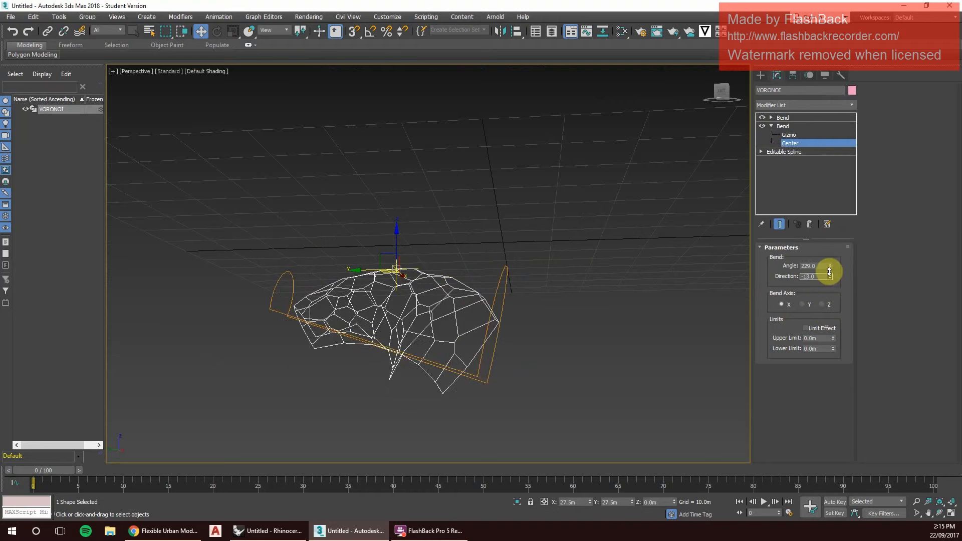
pyautogui.moveTo(829, 277); pyautogui.dragTo(829, 283)
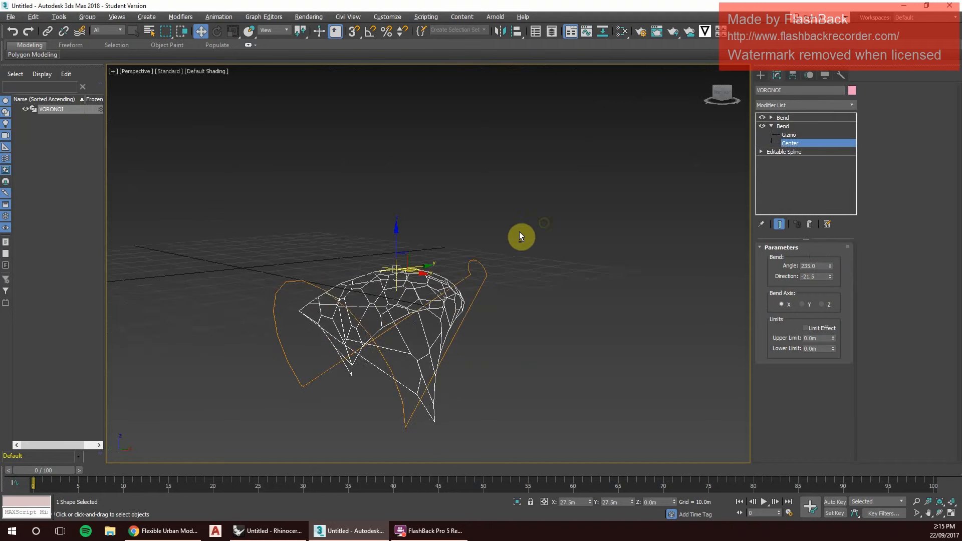
pyautogui.click(783, 118)
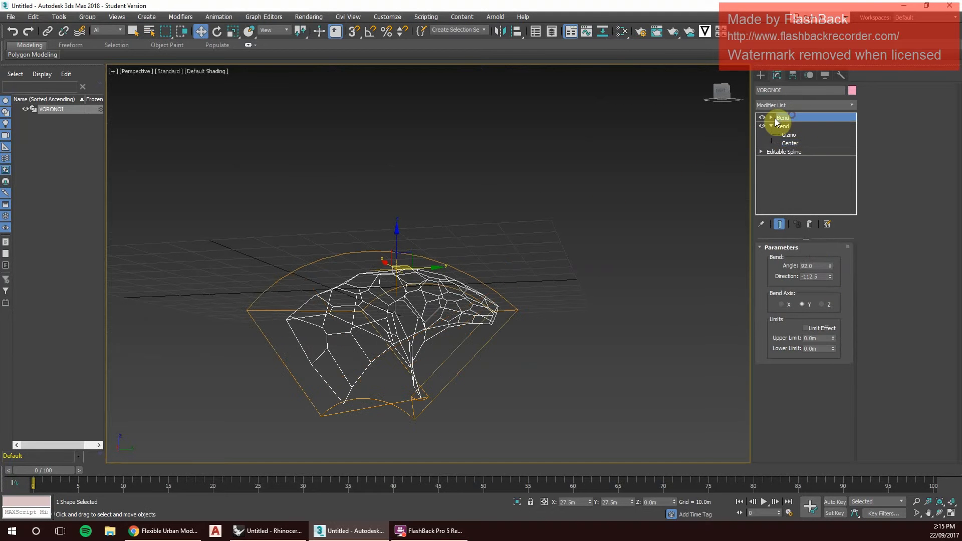
pyautogui.moveTo(832, 280); pyautogui.dragTo(832, 314)
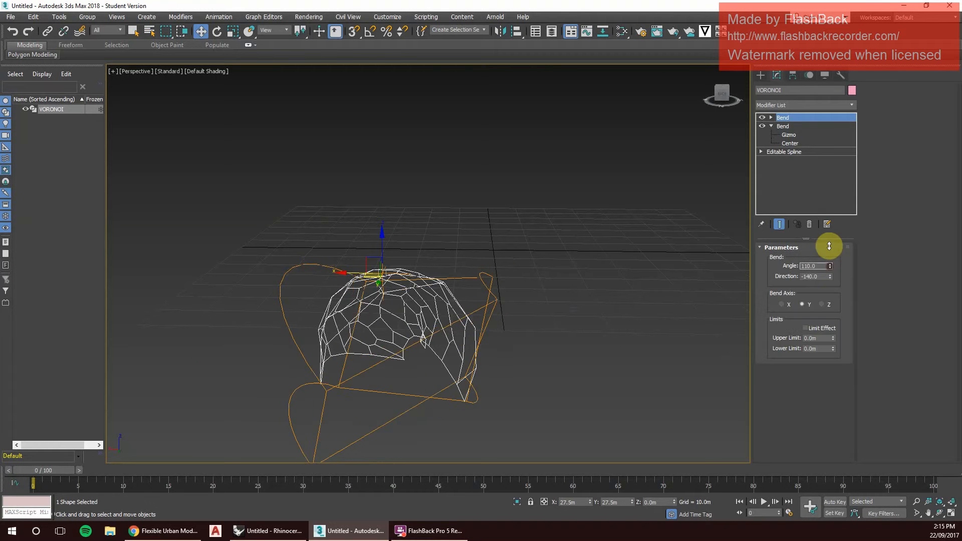
pyautogui.moveTo(829, 246); pyautogui.dragTo(842, 446)
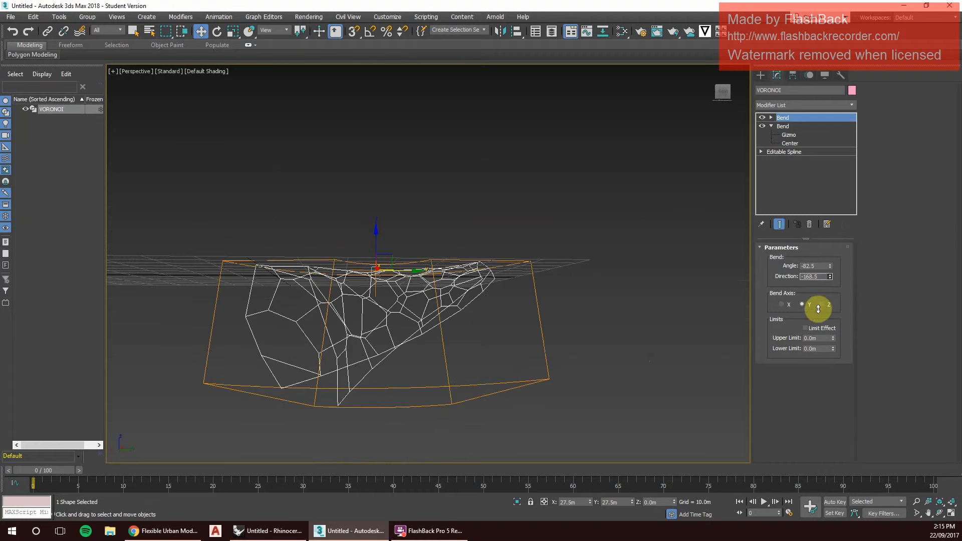
# Retune both Bends' directions so the pattern arches into a broad canopy shell, then deselect.
pyautogui.click(782, 305)
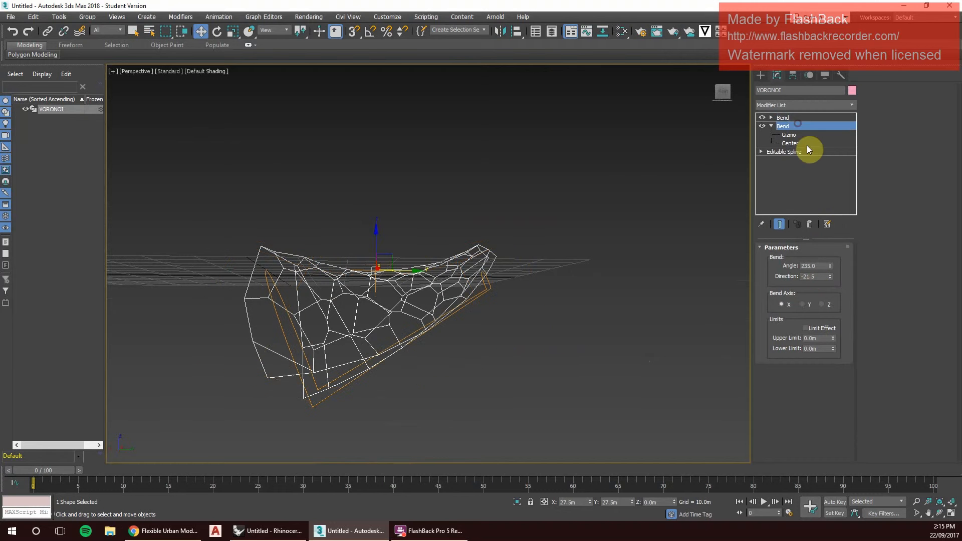
pyautogui.moveTo(828, 276); pyautogui.dragTo(829, 233)
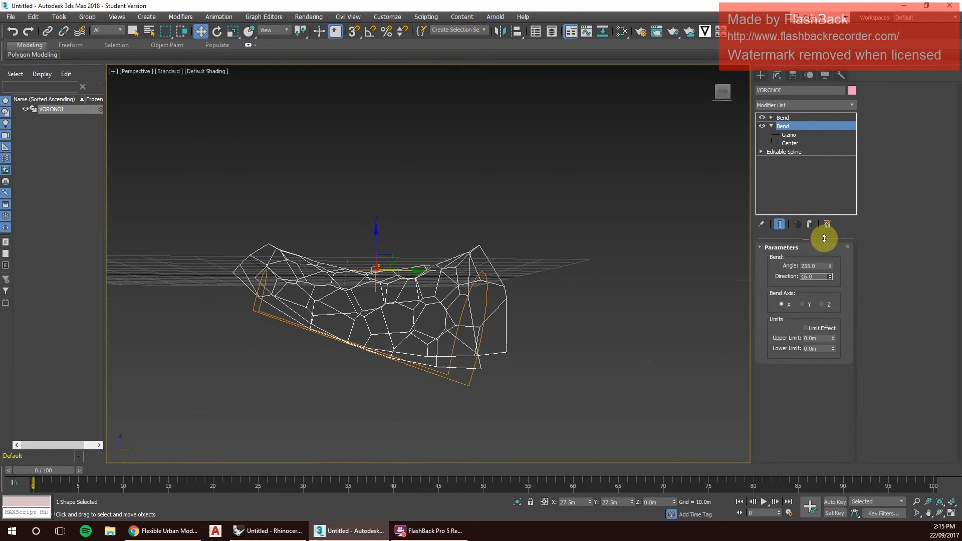
pyautogui.moveTo(830, 276); pyautogui.dragTo(829, 258)
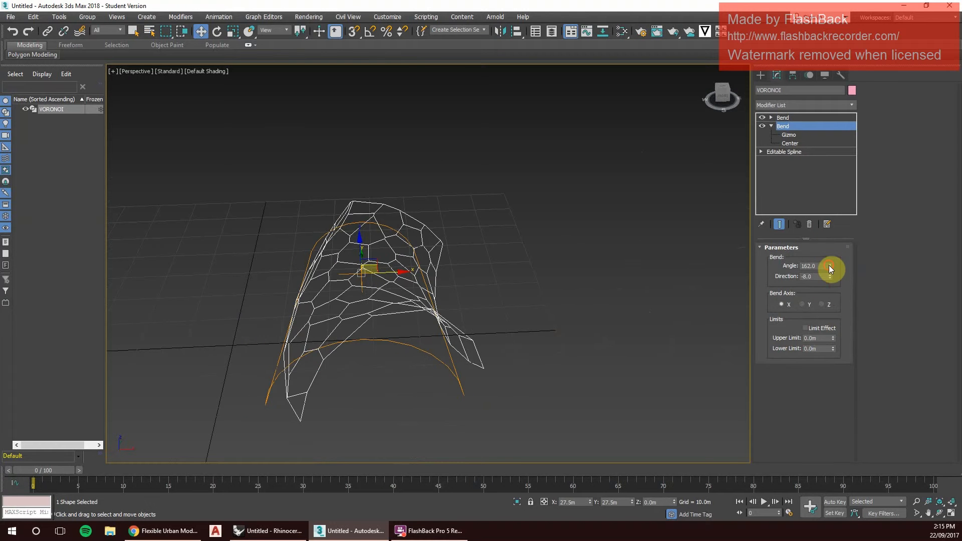
pyautogui.moveTo(830, 277); pyautogui.dragTo(830, 307)
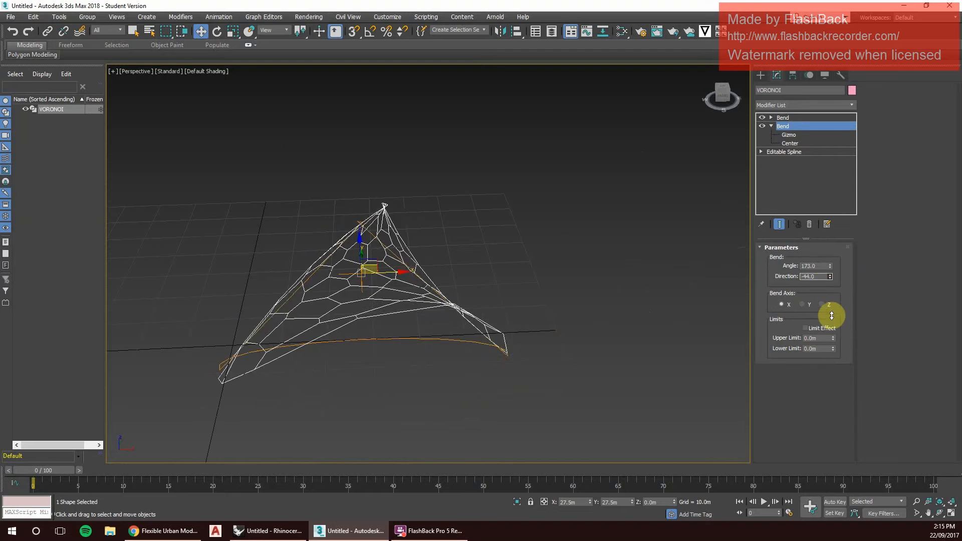
pyautogui.click(801, 304)
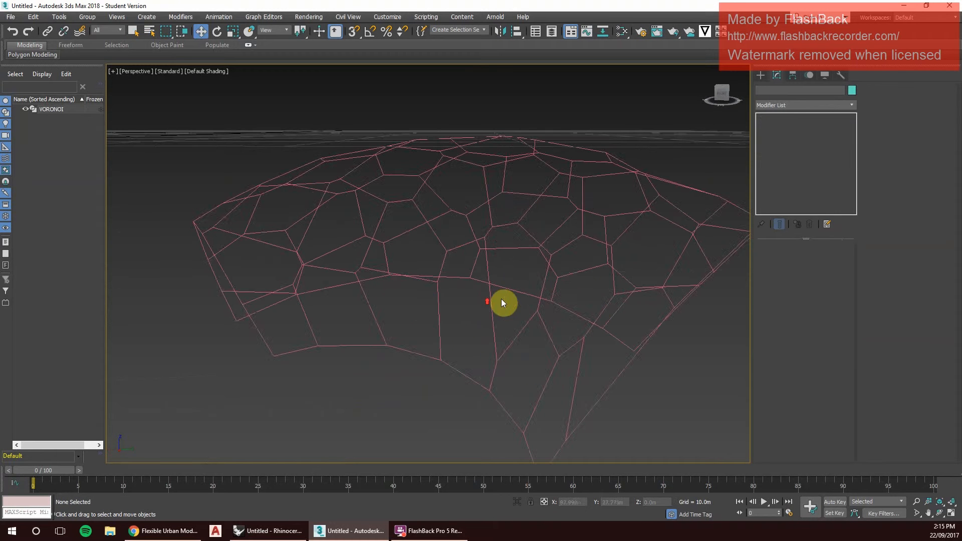
# Orbit the Perspective view out from the close-up and around the domed shell.
pyautogui.moveTo(502, 302); pyautogui.dragTo(416, 300)
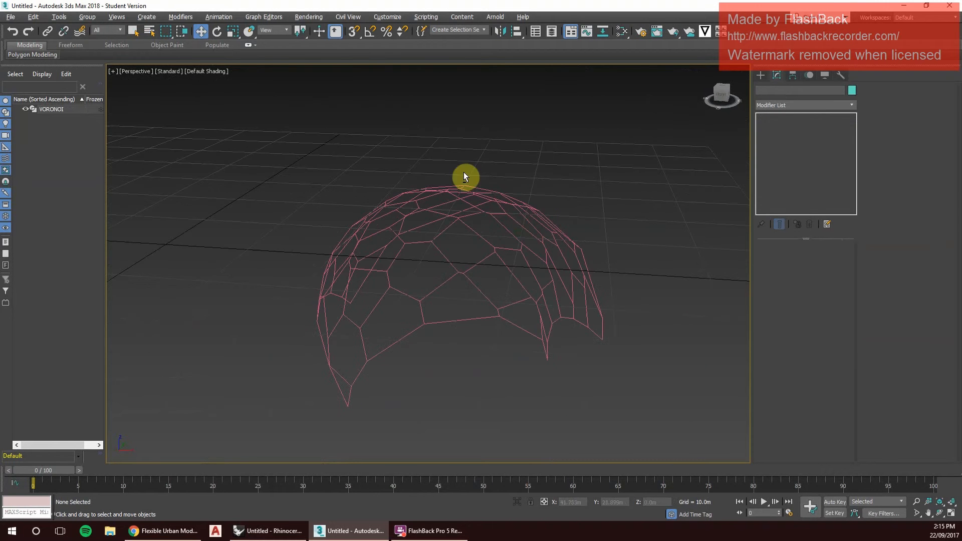
pyautogui.moveTo(464, 177); pyautogui.dragTo(431, 277)
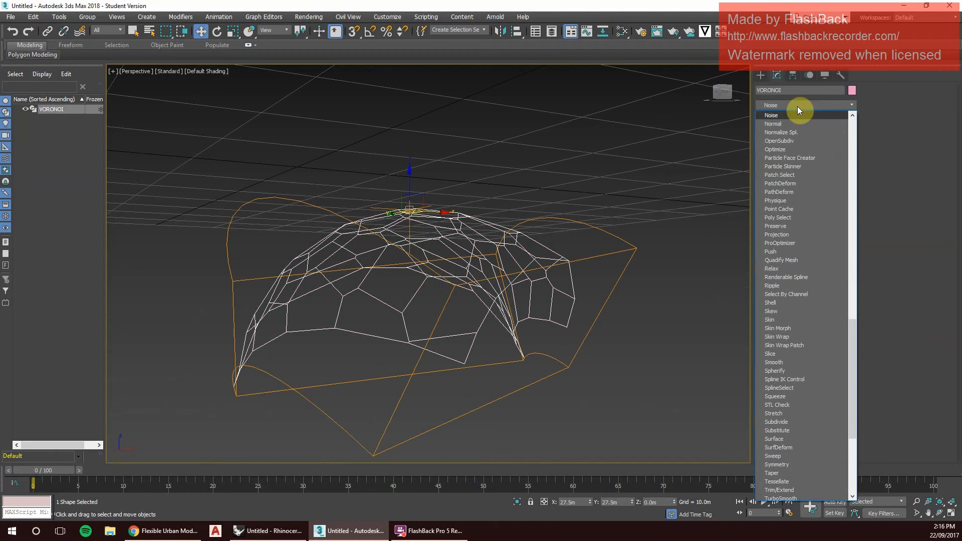
# Add a fractal Noise modifier with scale ~99, roughness 0.375, iterations 7.3 and raised X/Y/Z strength.
pyautogui.click(771, 115)
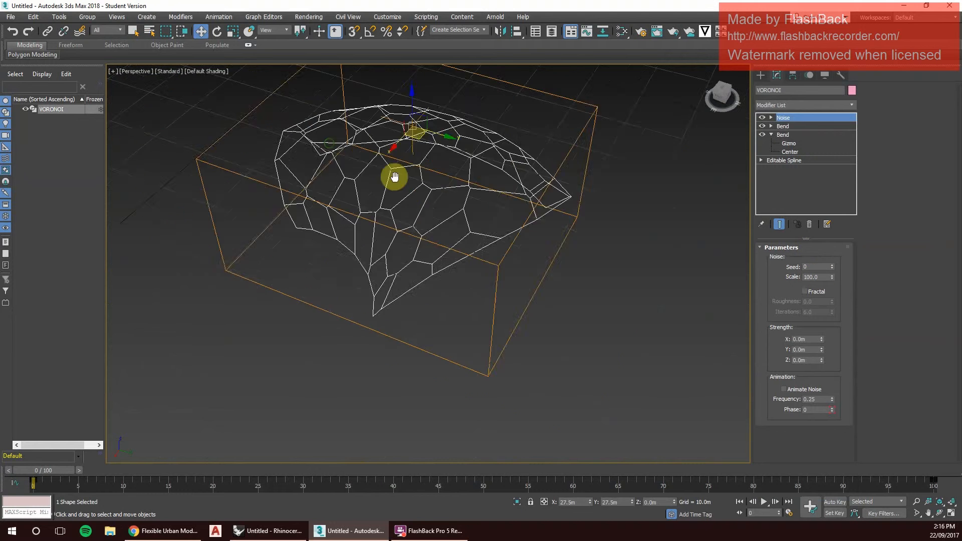
pyautogui.click(806, 291)
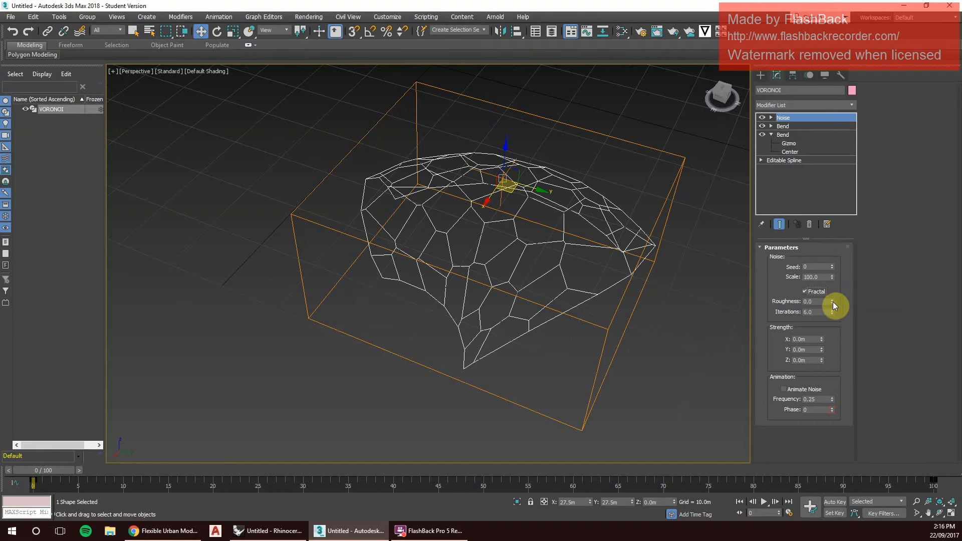
pyautogui.moveTo(821, 302); pyautogui.dragTo(821, 307)
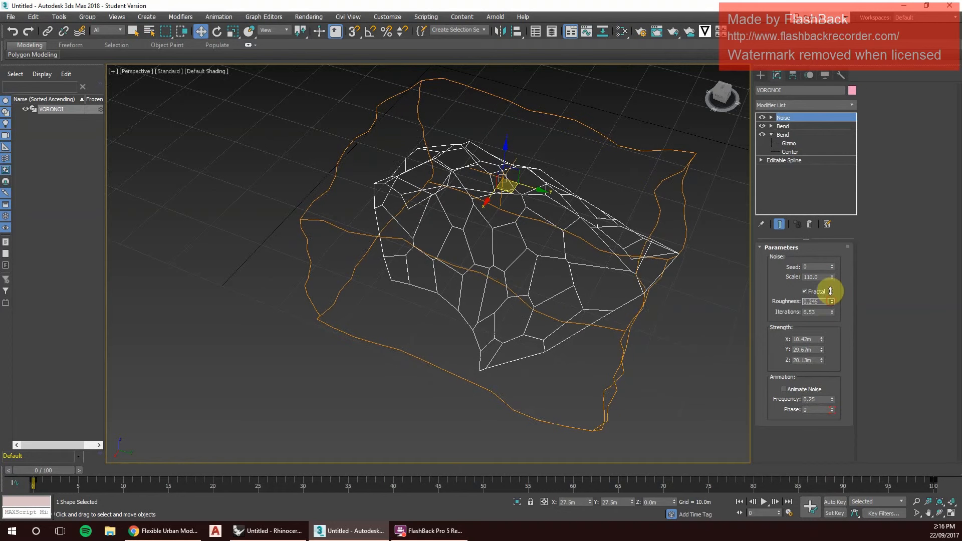
pyautogui.moveTo(829, 301); pyautogui.dragTo(830, 245)
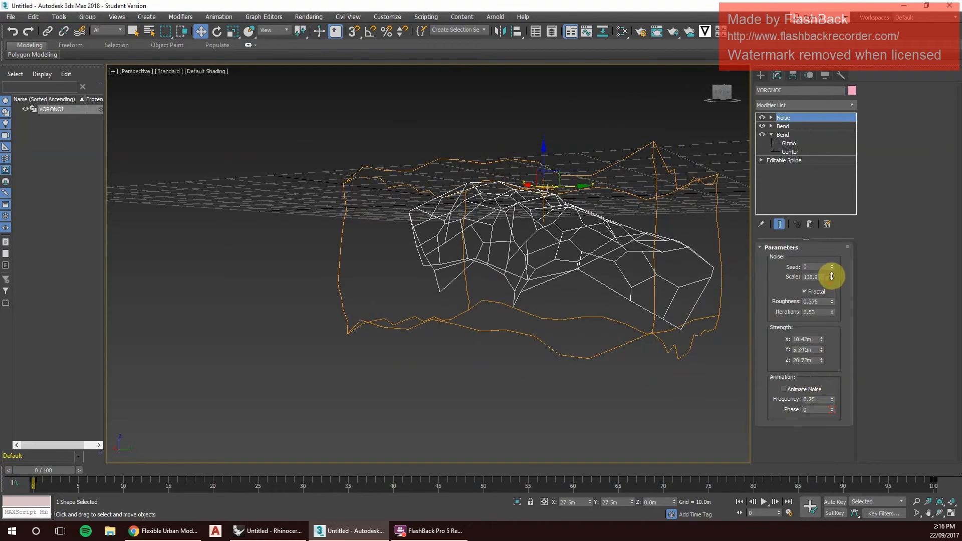
pyautogui.moveTo(832, 273); pyautogui.dragTo(564, 239)
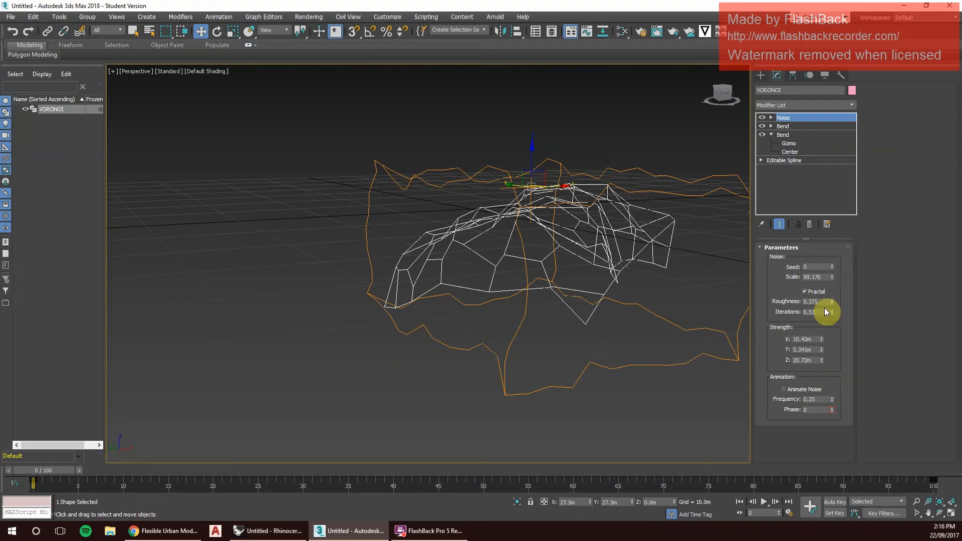
pyautogui.moveTo(832, 310); pyautogui.dragTo(832, 313)
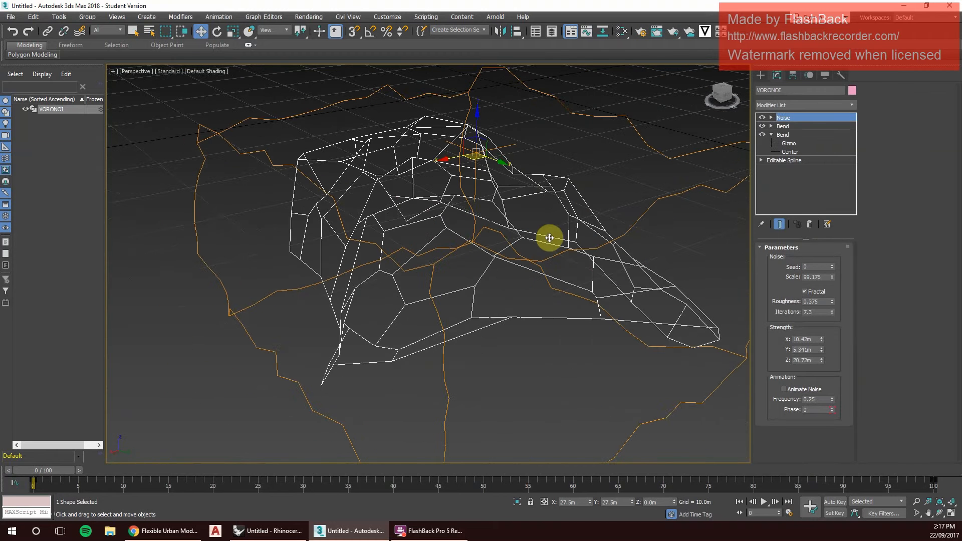
# Show all four views, drop the wireframe override and try a MeshSmooth modifier.
pyautogui.click(801, 105)
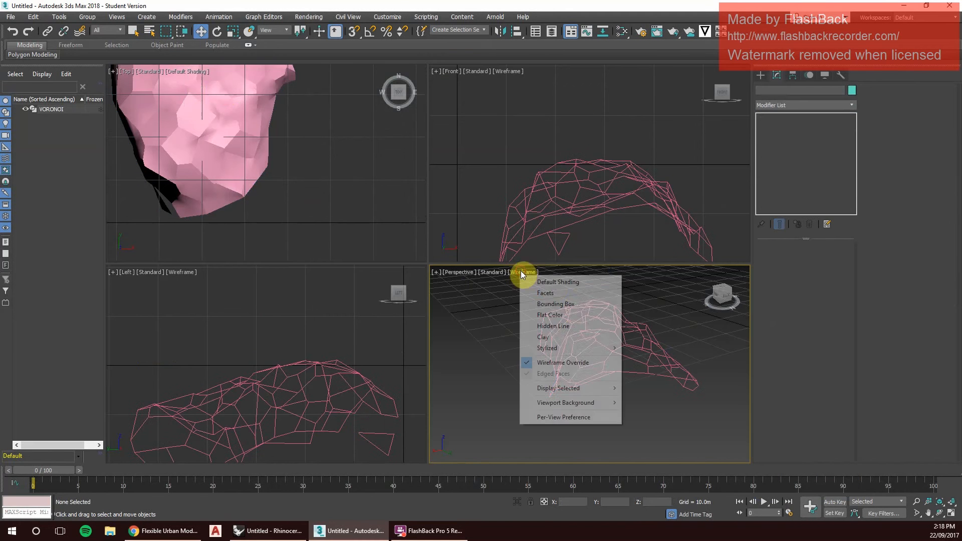
pyautogui.click(554, 374)
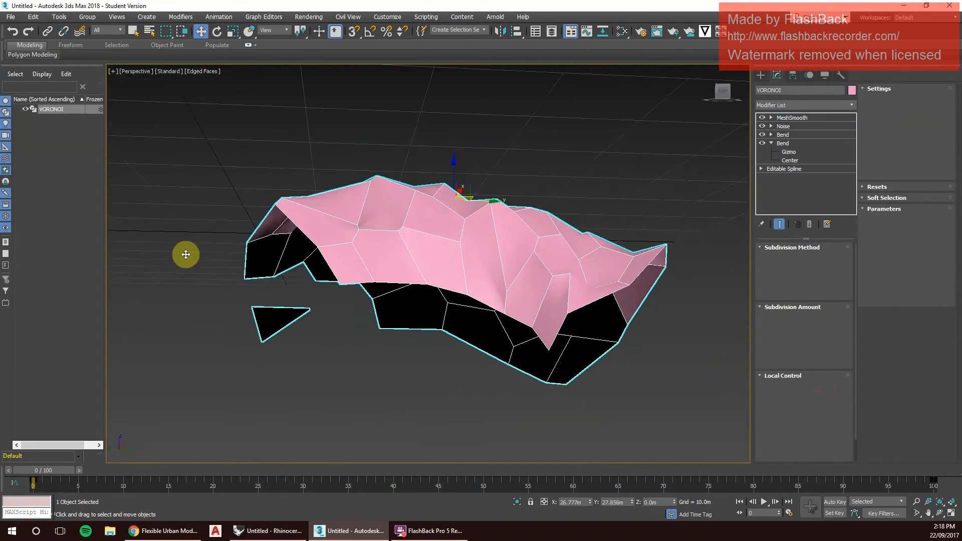
pyautogui.click(792, 117)
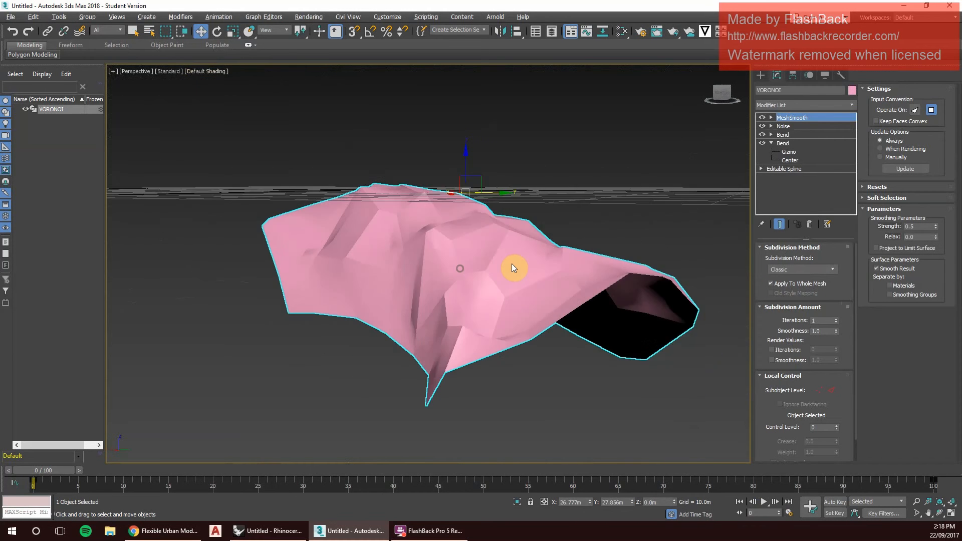
# Set the view's shading to Wireframe and remove MeshSmooth, leaving Noise on top.
pyautogui.click(206, 71)
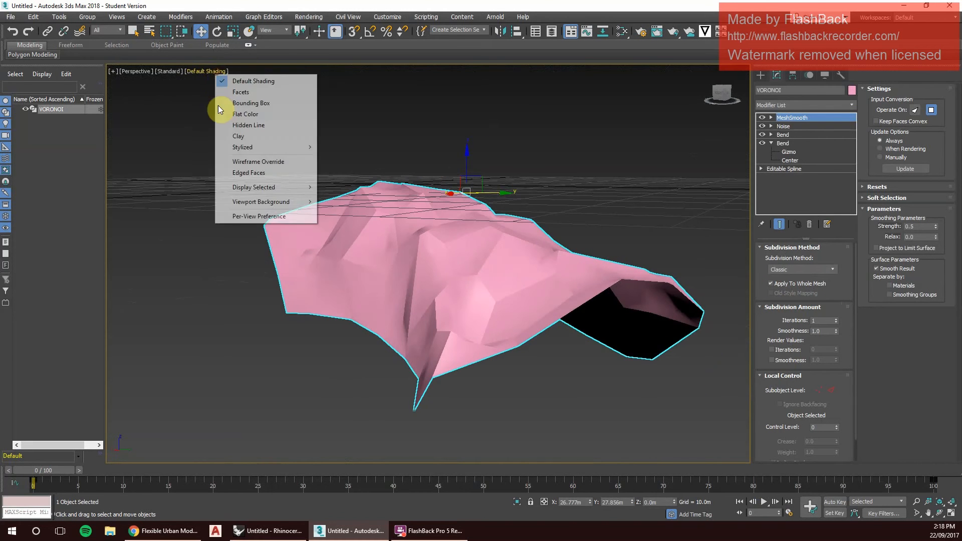
pyautogui.click(258, 161)
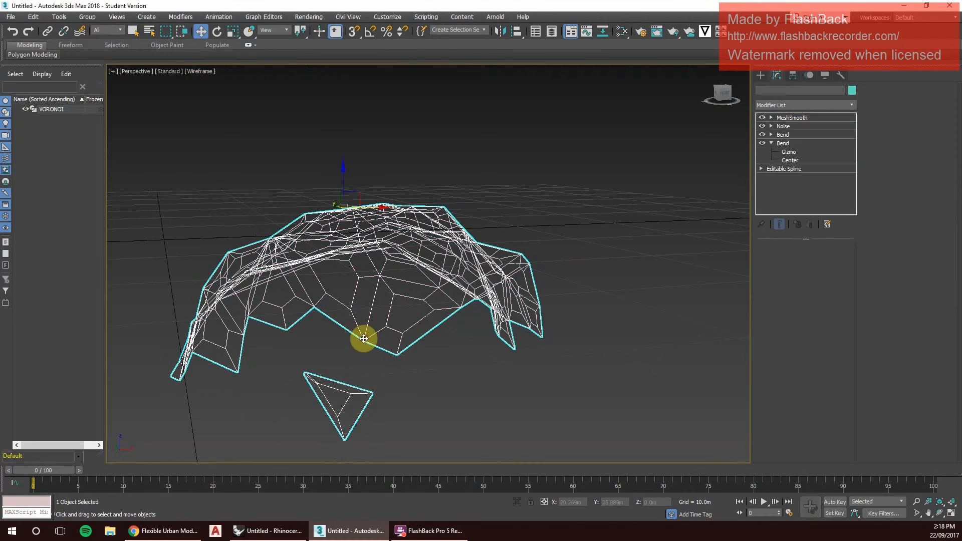
pyautogui.click(792, 117)
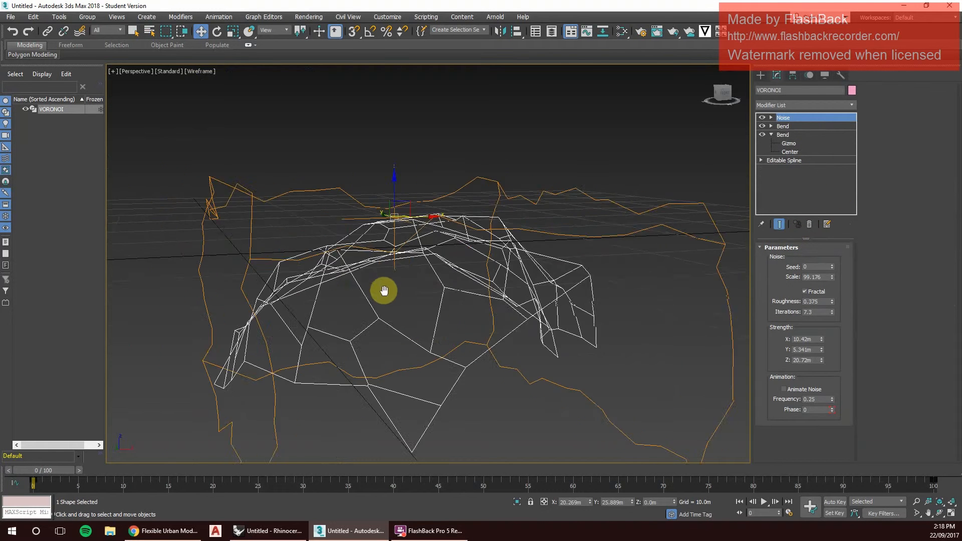
# Add a MeshSmooth modifier above Noise to subdivide the shell into a denser mesh.
pyautogui.click(805, 105)
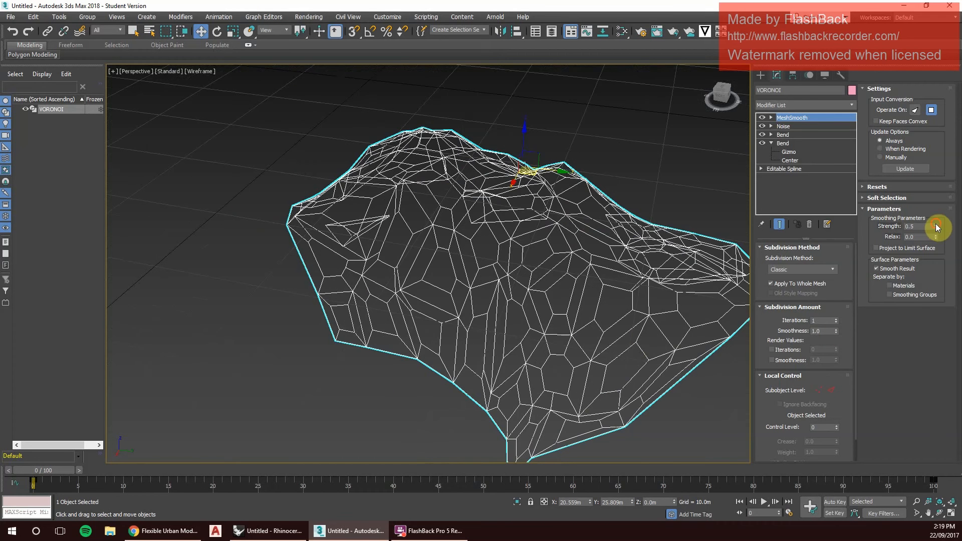
# Set MeshSmooth strength 0.52 and relax 0.91, test iterations 1–4 and settle on 2.
pyautogui.moveTo(935, 227); pyautogui.dragTo(935, 236)
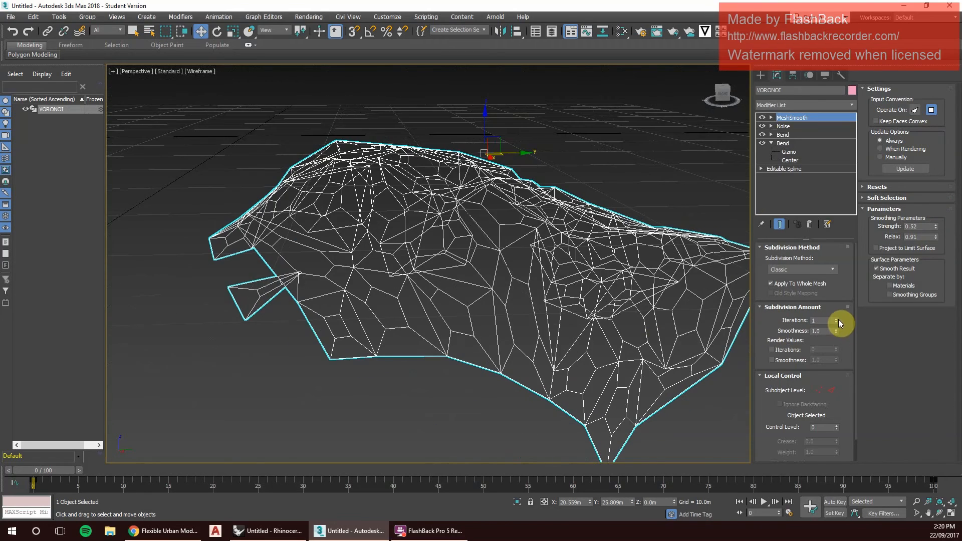
pyautogui.click(835, 319)
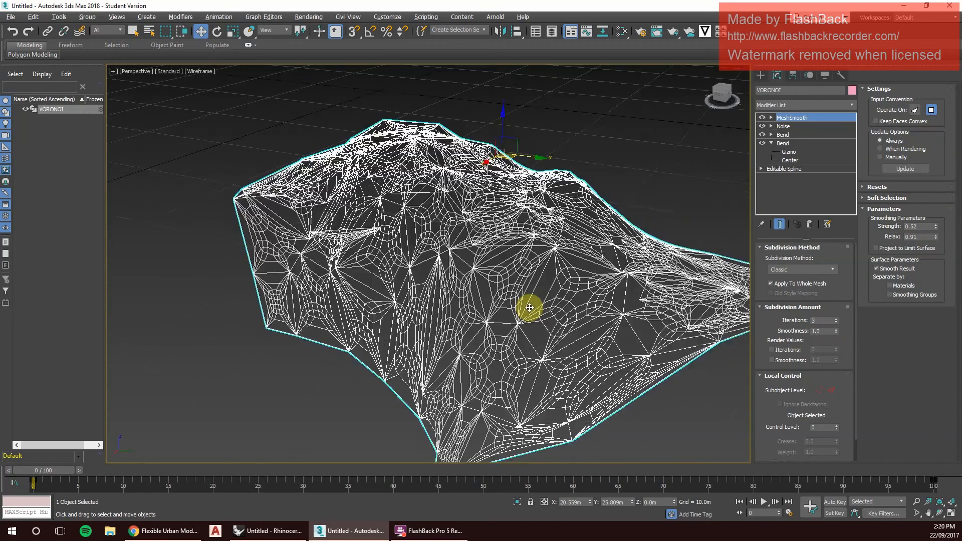
pyautogui.click(824, 320)
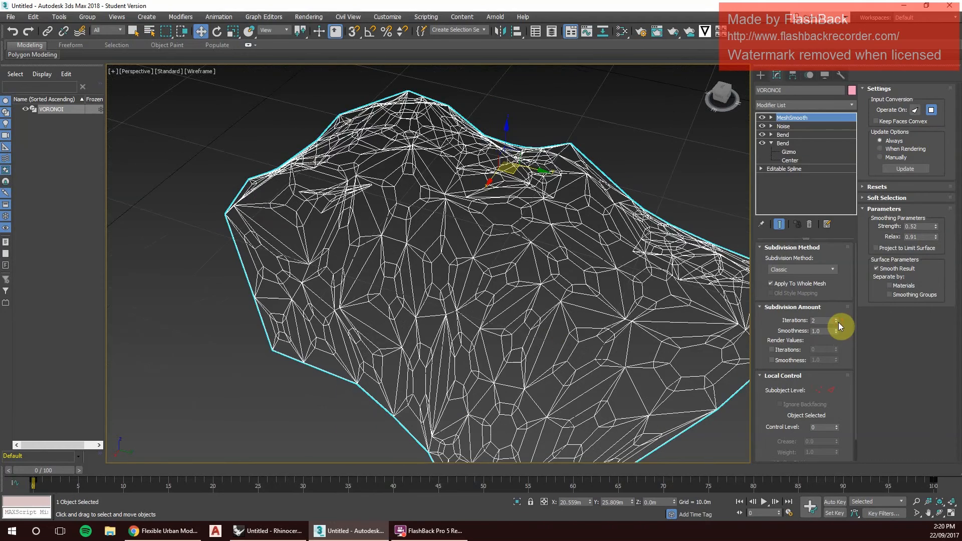
pyautogui.click(834, 319)
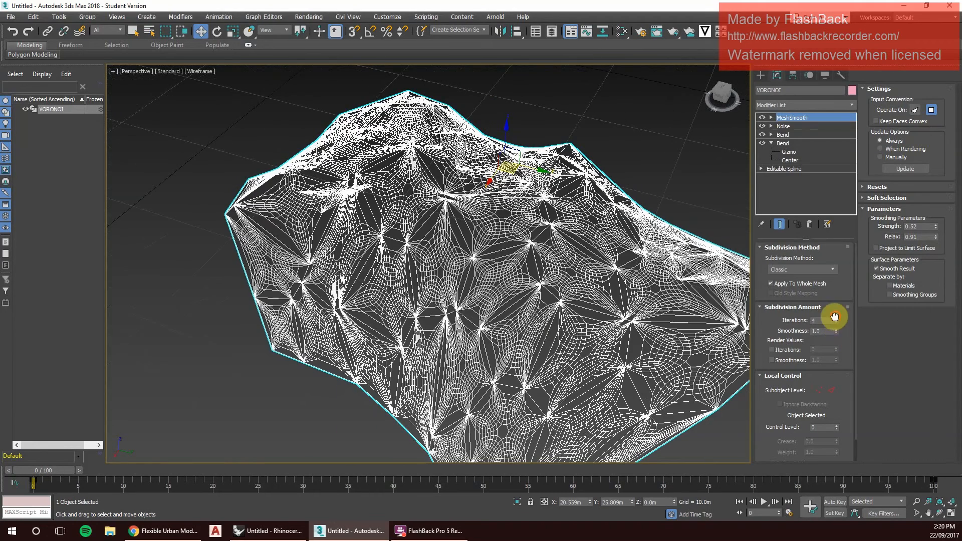
pyautogui.click(833, 321)
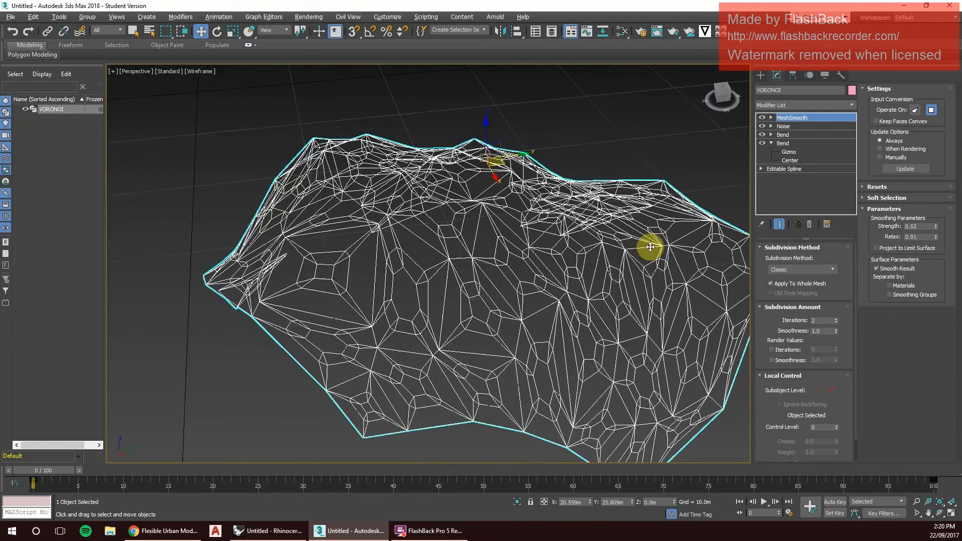
# Deselect the shell and orbit around the finished rock-like wireframe.
pyautogui.moveTo(648, 246); pyautogui.dragTo(706, 272)
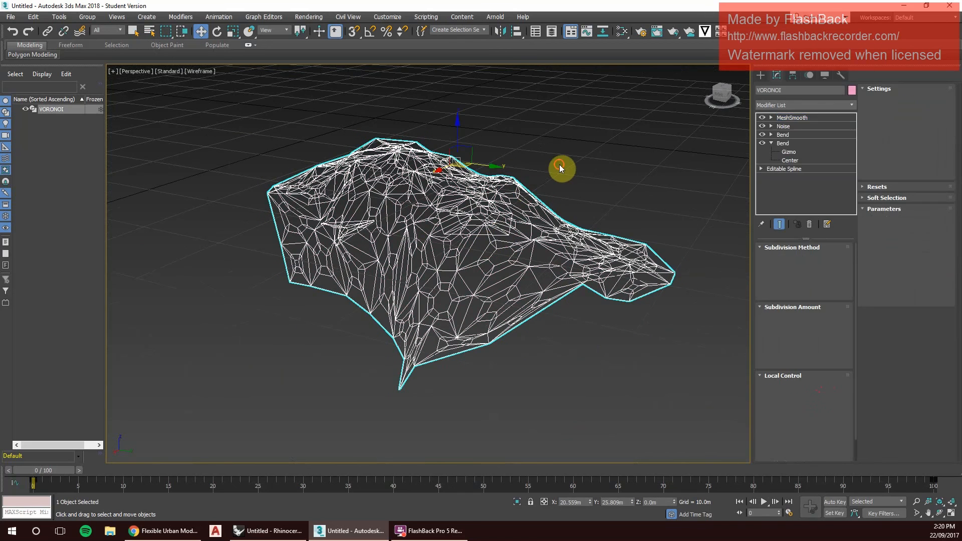
pyautogui.click(512, 264)
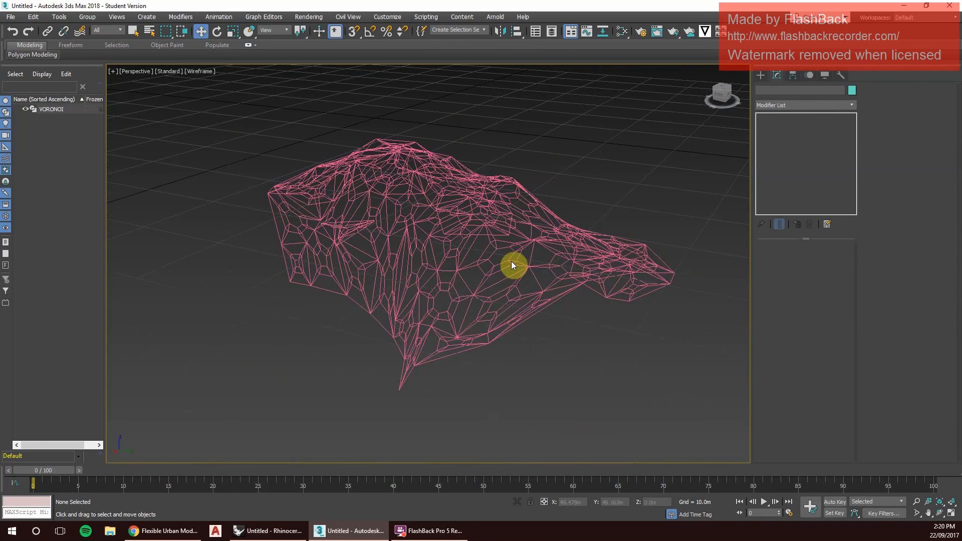
pyautogui.moveTo(512, 265); pyautogui.dragTo(540, 220)
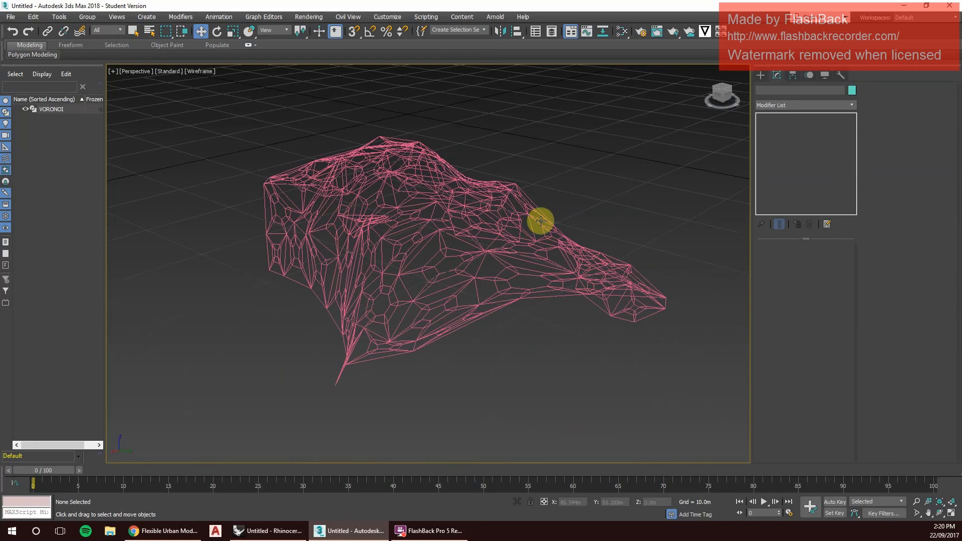